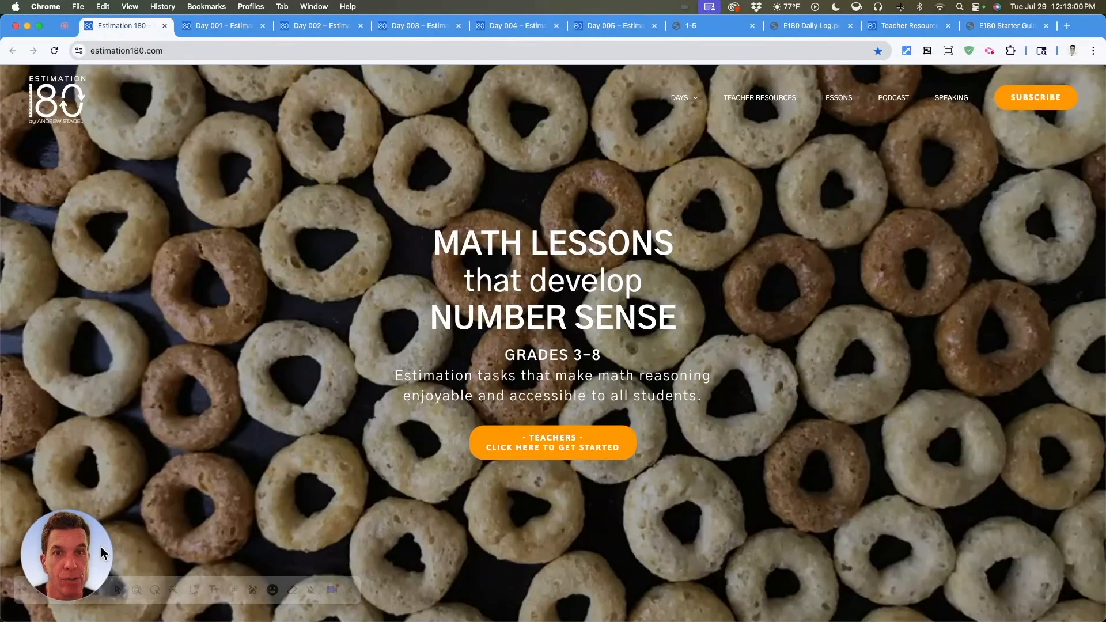
Scroll the Estimation 180 home page to Tasks and switch to the Day 001 tab.
{"action": "left_click", "coordinate": [679, 97]}
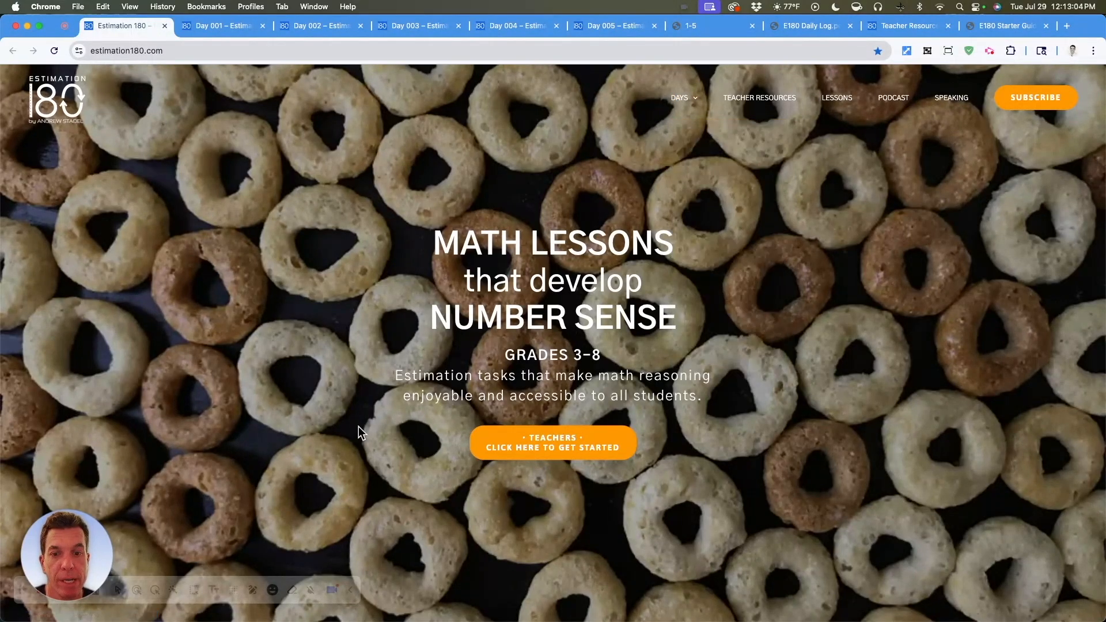
{"action": "scroll", "scroll_direction": "down", "scroll_amount": 3}
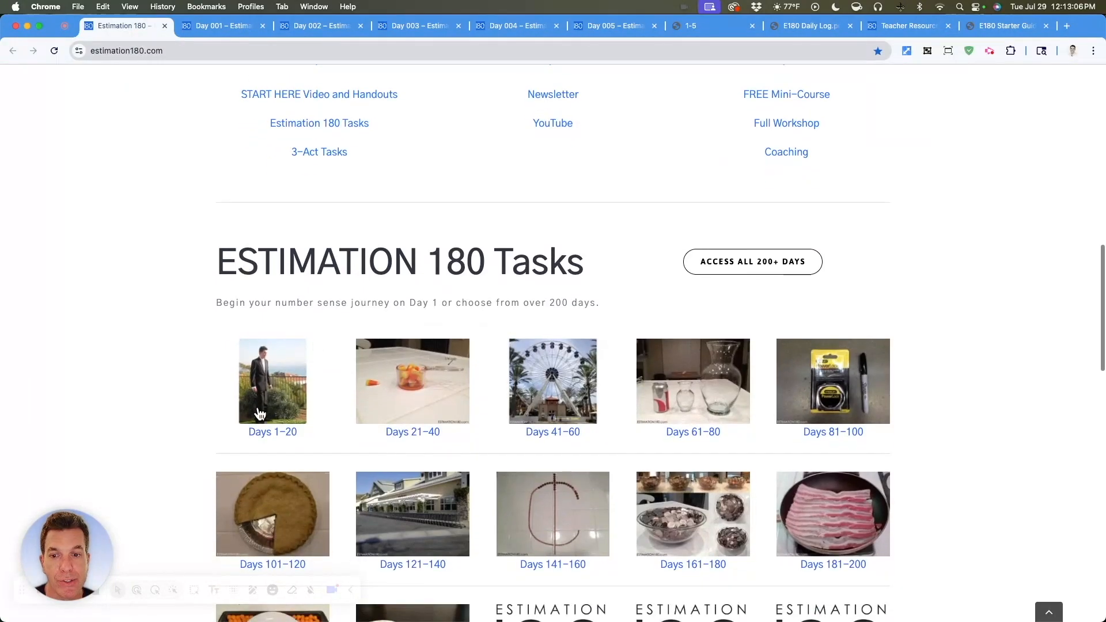
{"action": "mouse_move", "coordinate": [289, 396]}
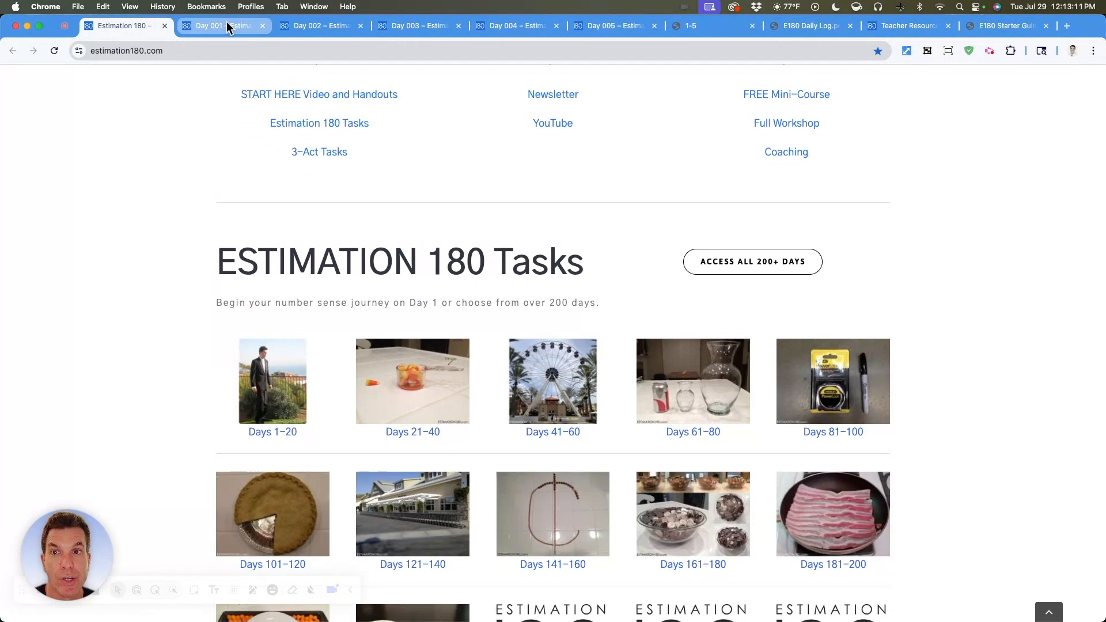
{"action": "left_click", "coordinate": [218, 25]}
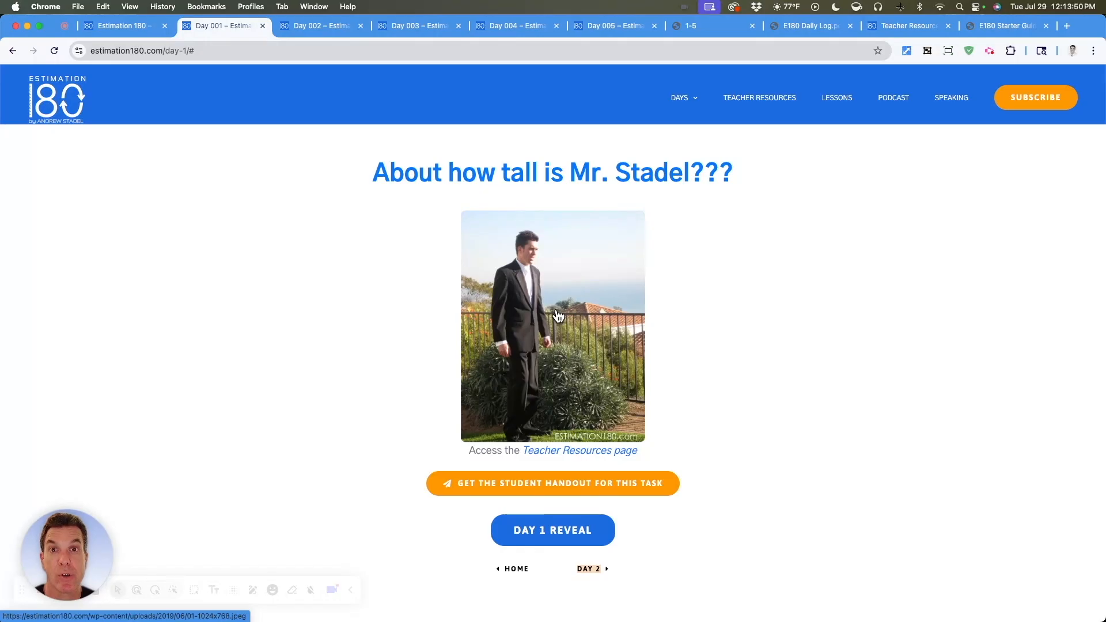
Bring forward the QuickTime window mirroring the iPad Days 1-5 Heights handout.
{"action": "left_click", "coordinate": [558, 315]}
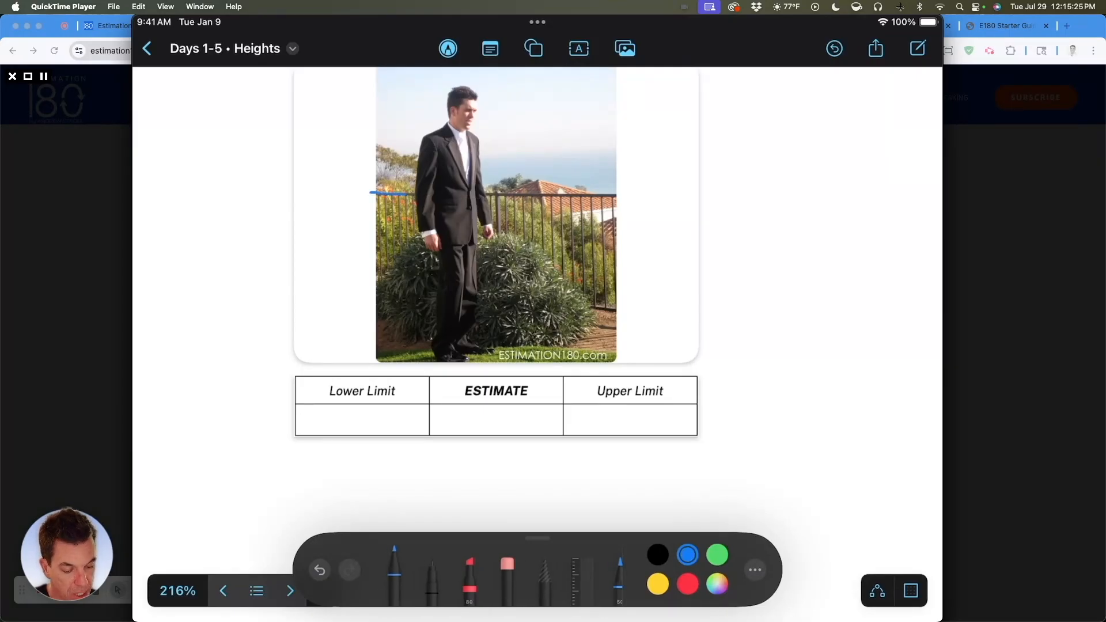
Line the fence, label it 3-4 ft, and record 4 ft and 7 ft limits with a 6 ft estimate.
{"action": "left_click_drag", "start_coordinate": [371, 194], "coordinate": [677, 197]}
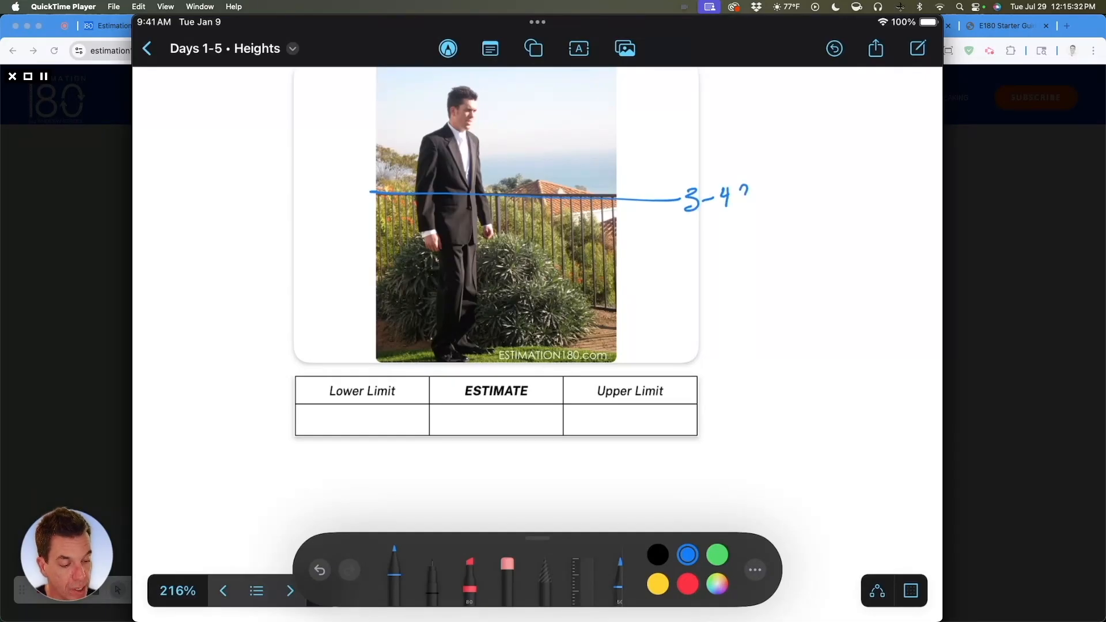
{"action": "left_click_drag", "start_coordinate": [740, 197], "coordinate": [773, 197]}
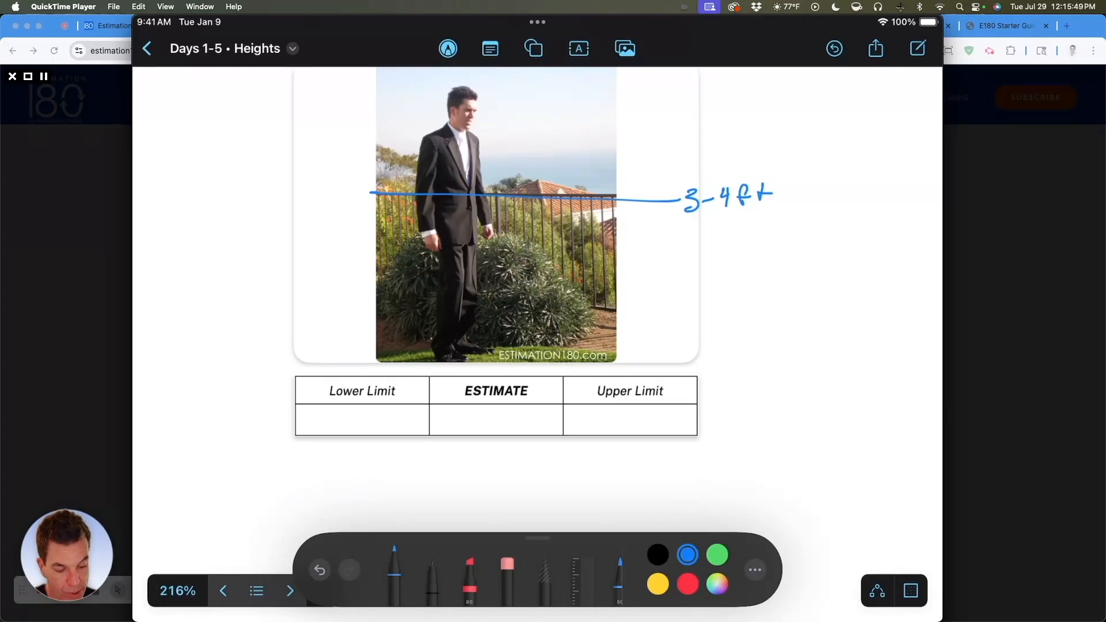
{"action": "left_click_drag", "start_coordinate": [341, 458], "coordinate": [378, 459]}
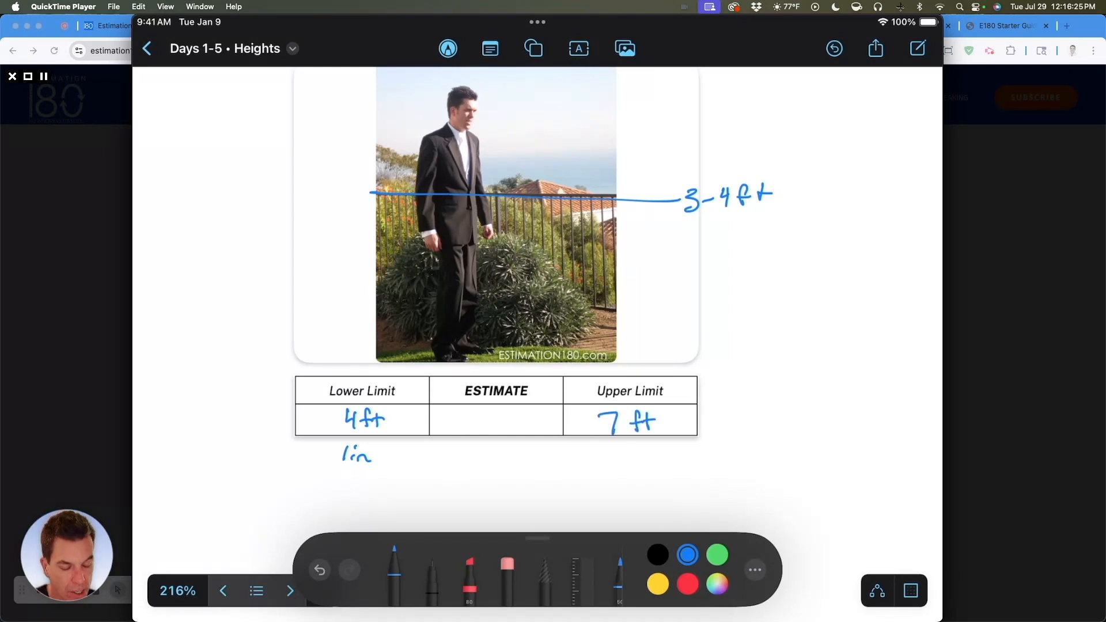
{"action": "left_click_drag", "start_coordinate": [480, 413], "coordinate": [483, 430]}
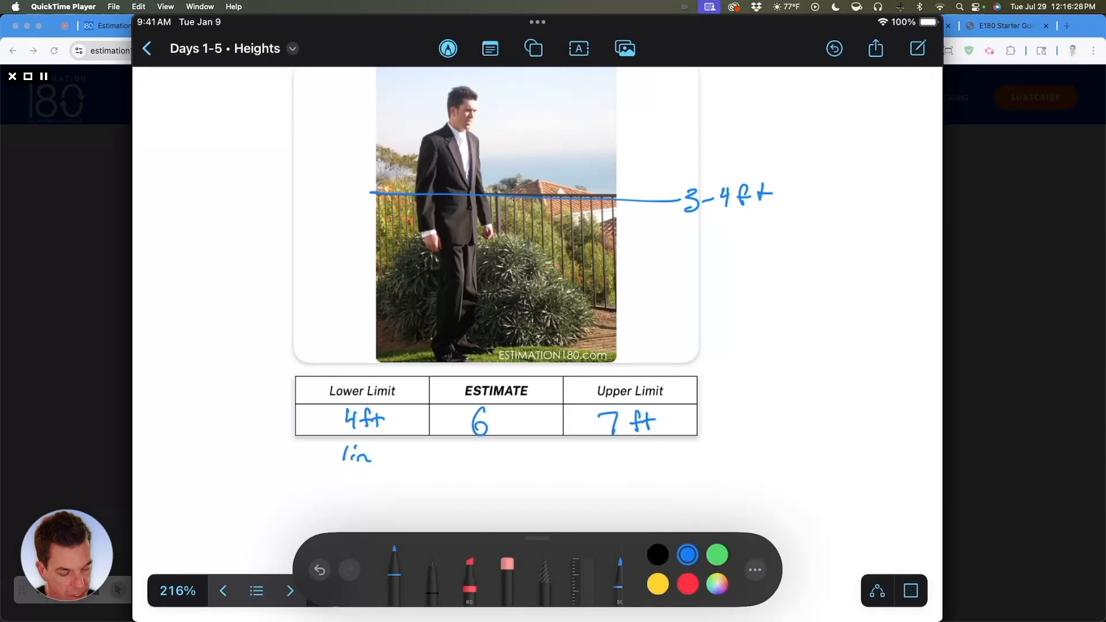
{"action": "left_click_drag", "start_coordinate": [501, 420], "coordinate": [525, 420]}
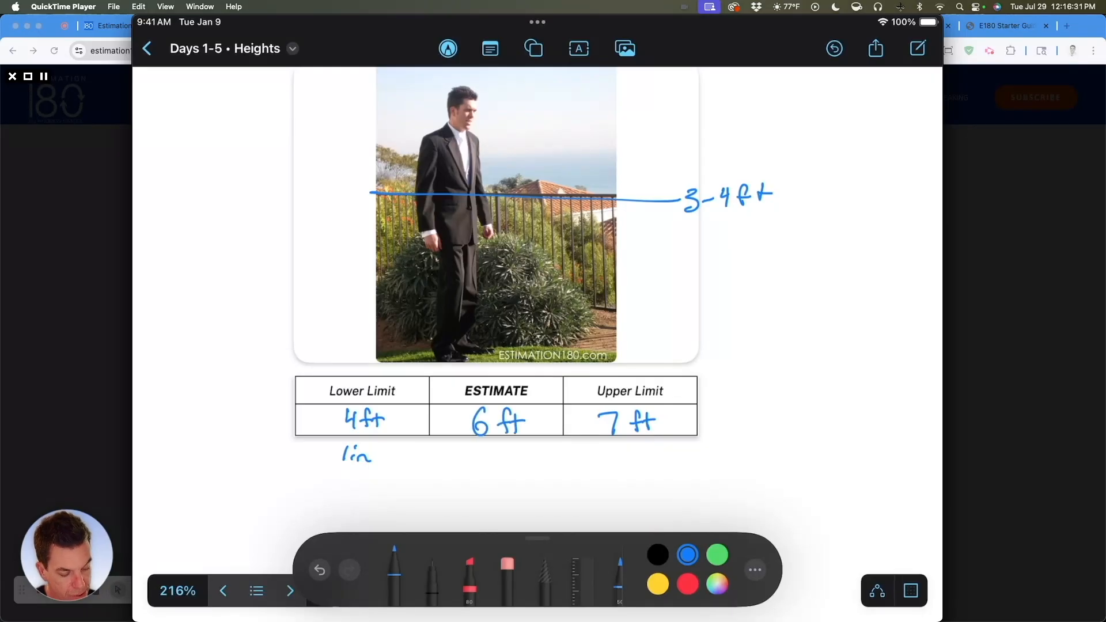
Sketch a red height marker down the fence in the Day 1 photo.
{"action": "left_click", "coordinate": [686, 587]}
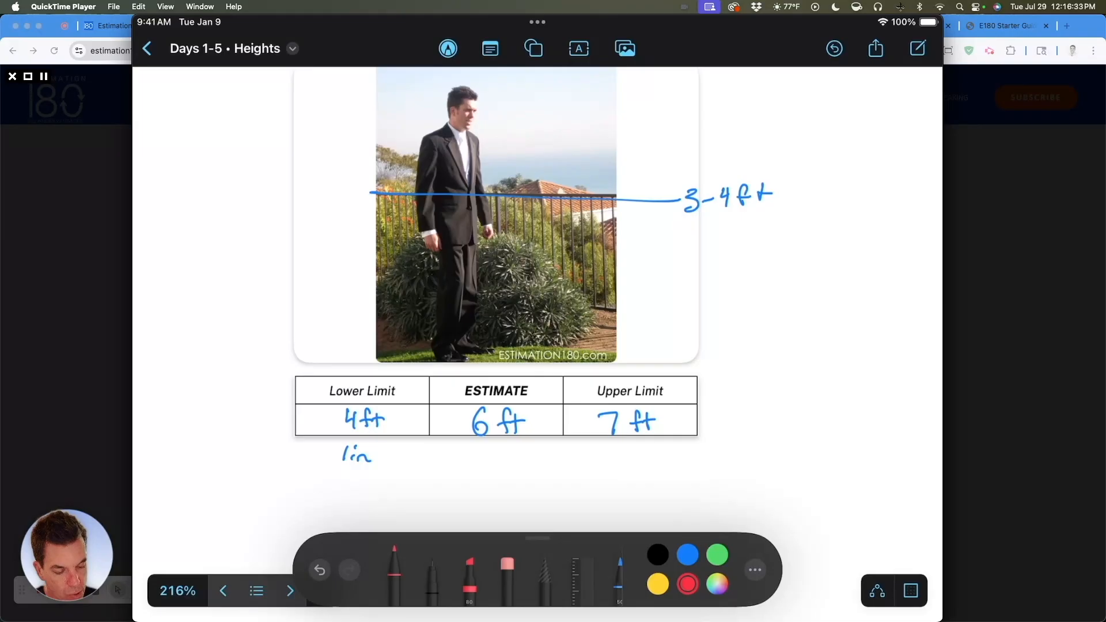
{"action": "left_click_drag", "start_coordinate": [522, 176], "coordinate": [522, 247]}
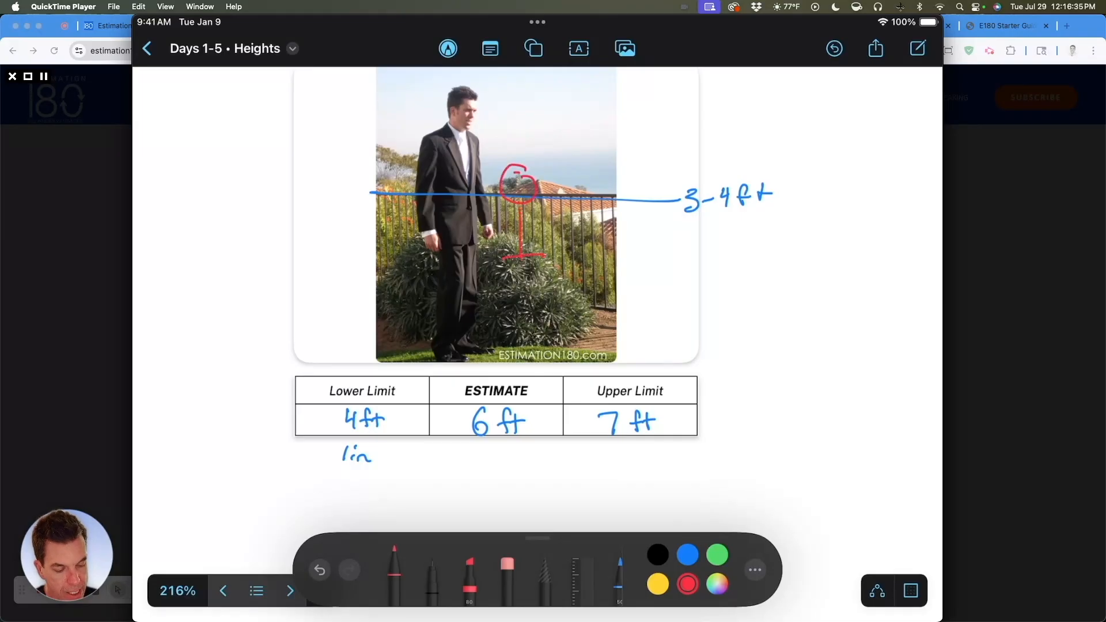
{"action": "left_click_drag", "start_coordinate": [520, 247], "coordinate": [521, 332]}
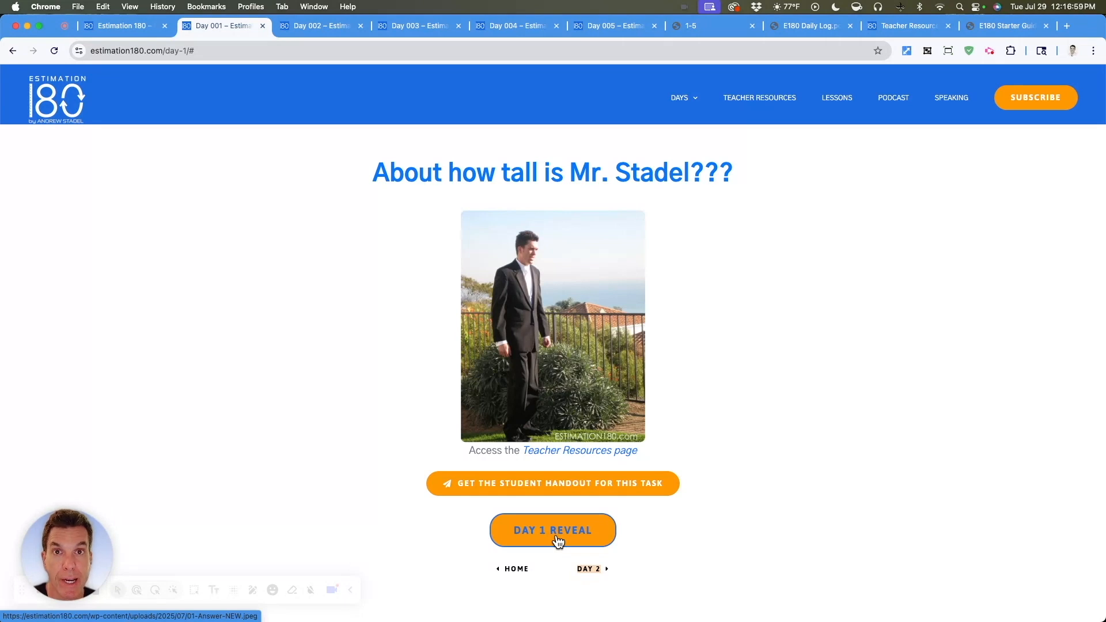
Show the Day 1 reveal image: Mr. Stadel is 6'4", 193 centimeters.
{"action": "left_click", "coordinate": [552, 530]}
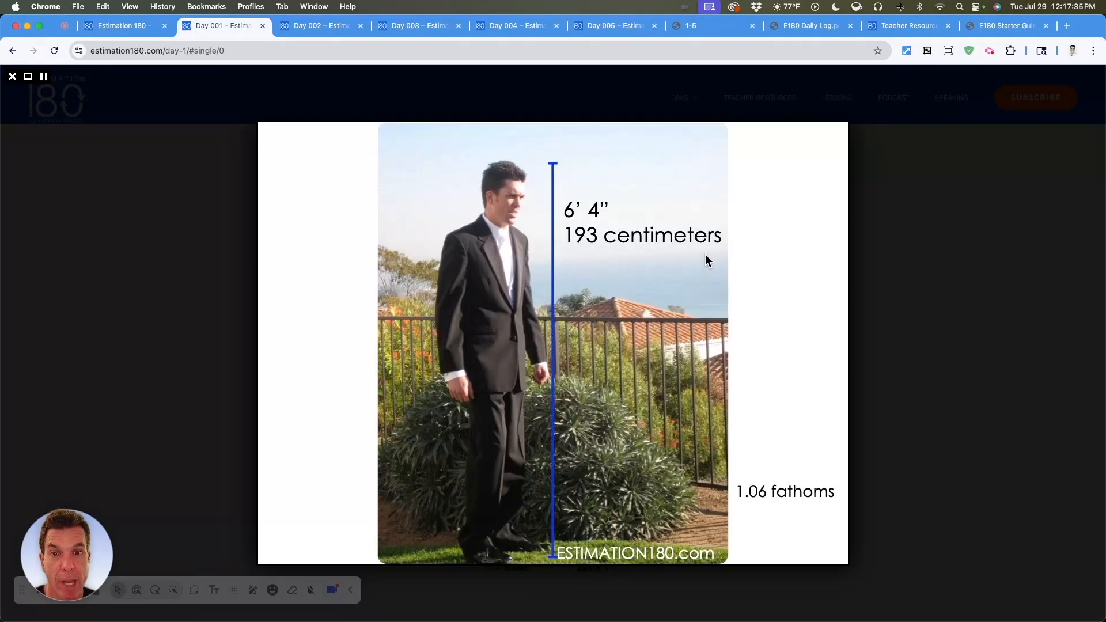
{"action": "mouse_move", "coordinate": [342, 305]}
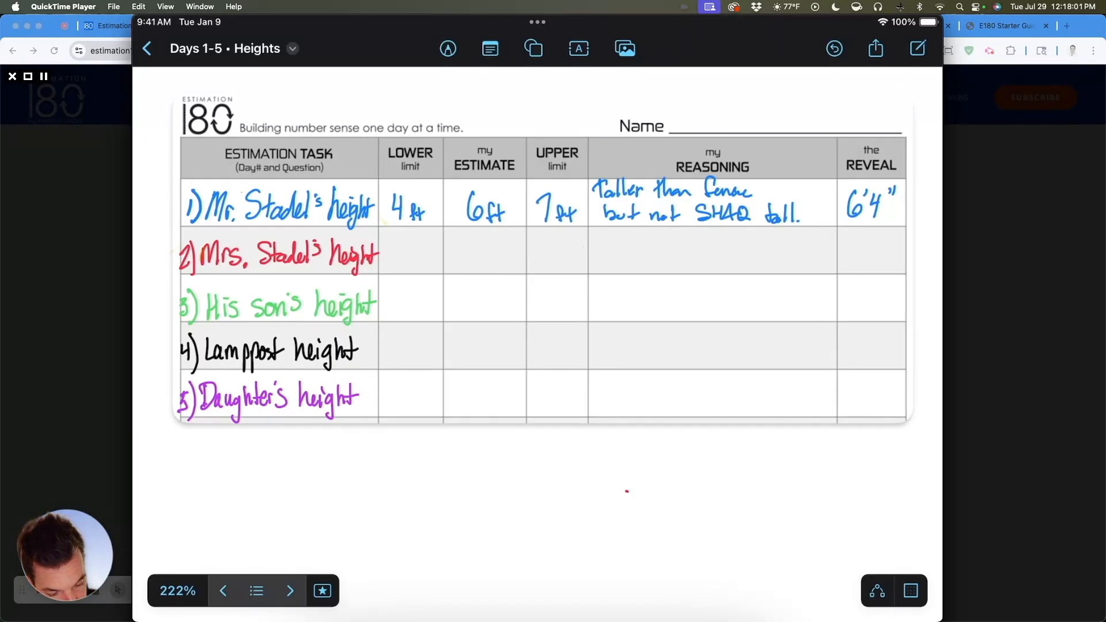
Highlight the completed Day 1 row of the daily log in yellow.
{"action": "left_click", "coordinate": [448, 48]}
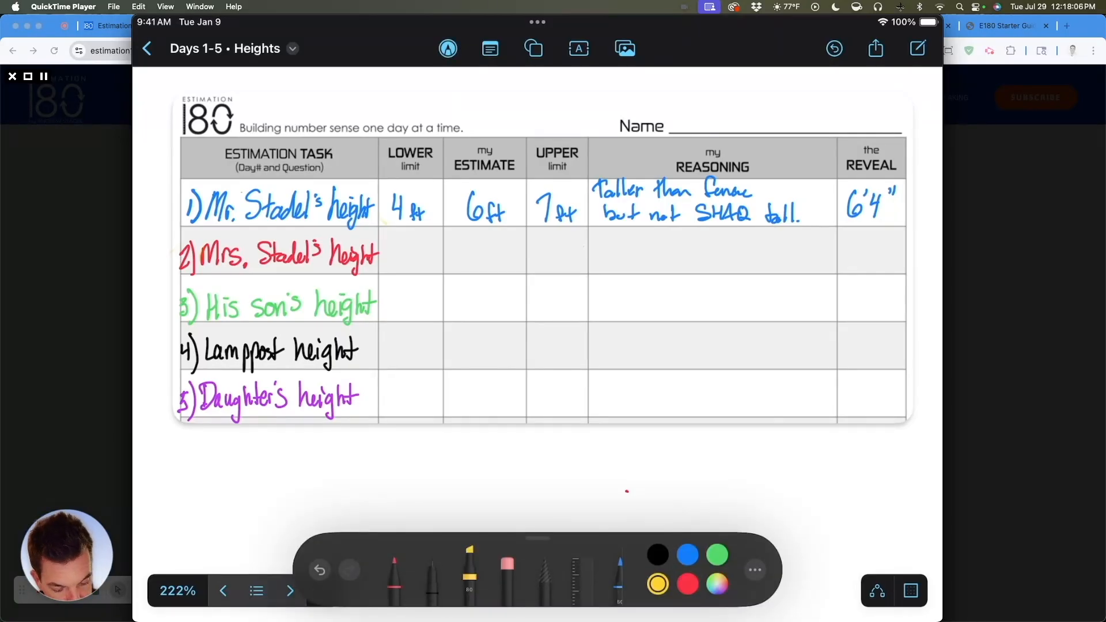
{"action": "left_click_drag", "start_coordinate": [187, 204], "coordinate": [409, 211]}
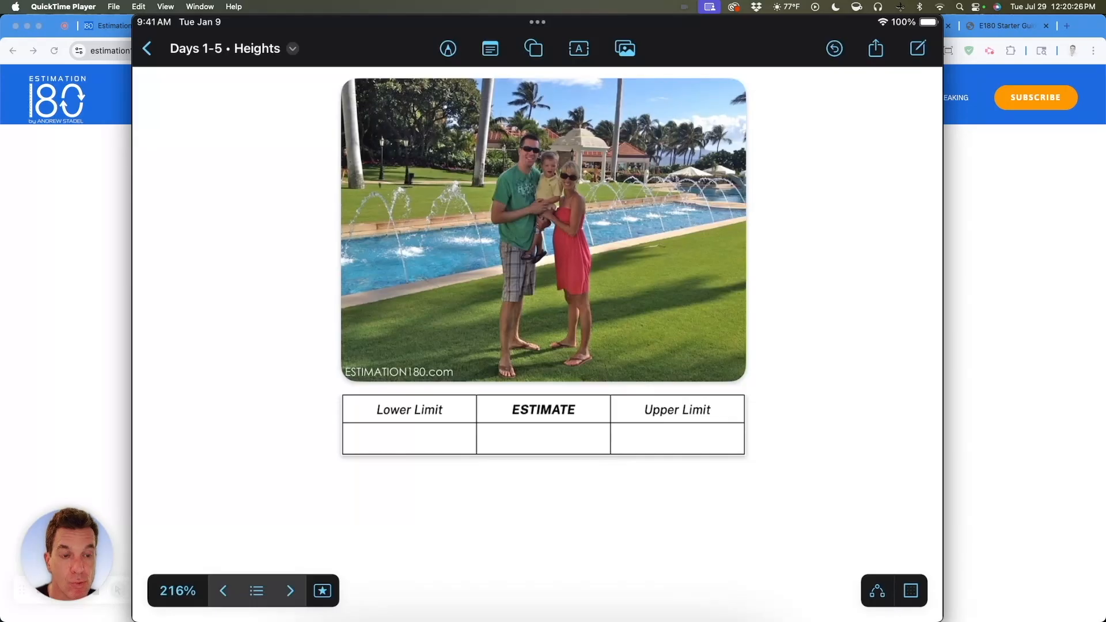
Draw red reference lines on the Day 2 photo and record 3'2", 5'4" and 6'4".
{"action": "left_click", "coordinate": [448, 48]}
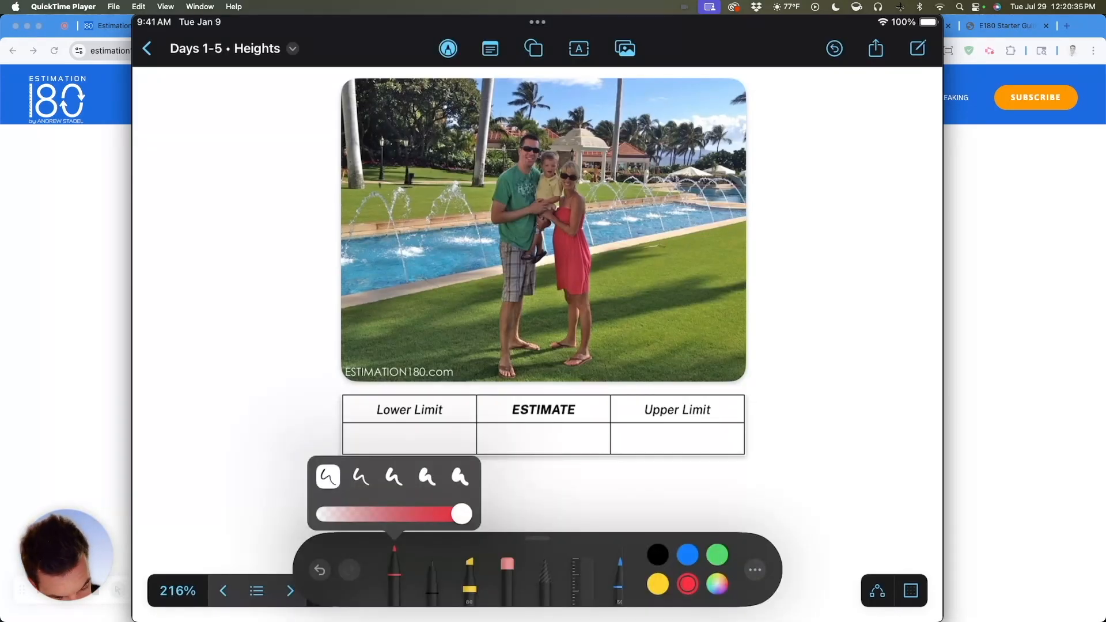
{"action": "left_click_drag", "start_coordinate": [459, 117], "coordinate": [628, 113]}
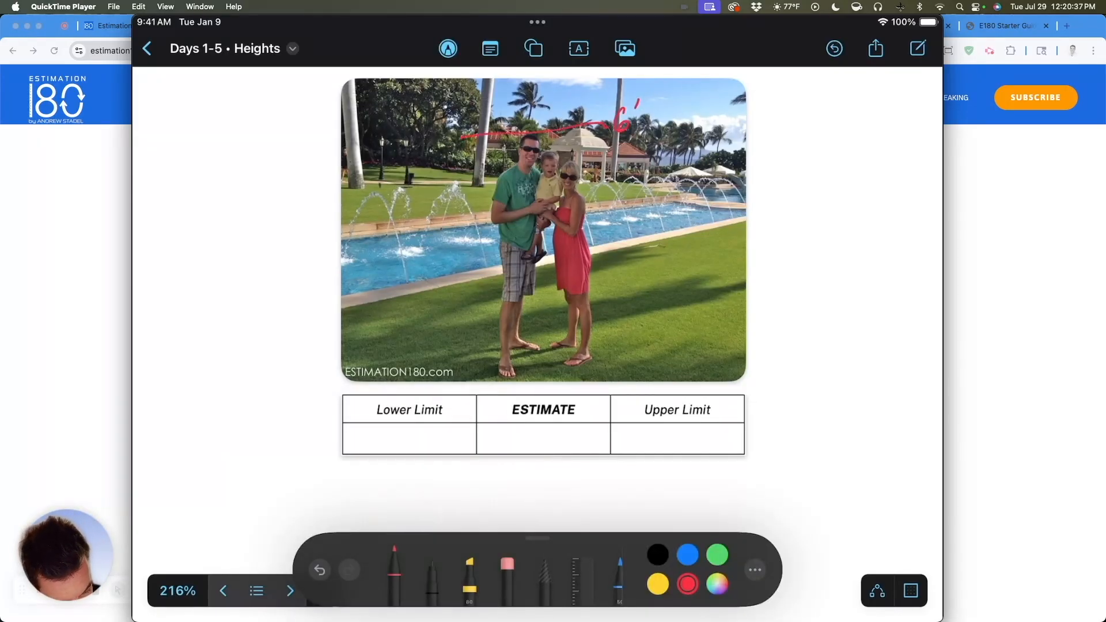
{"action": "left_click_drag", "start_coordinate": [638, 116], "coordinate": [667, 120]}
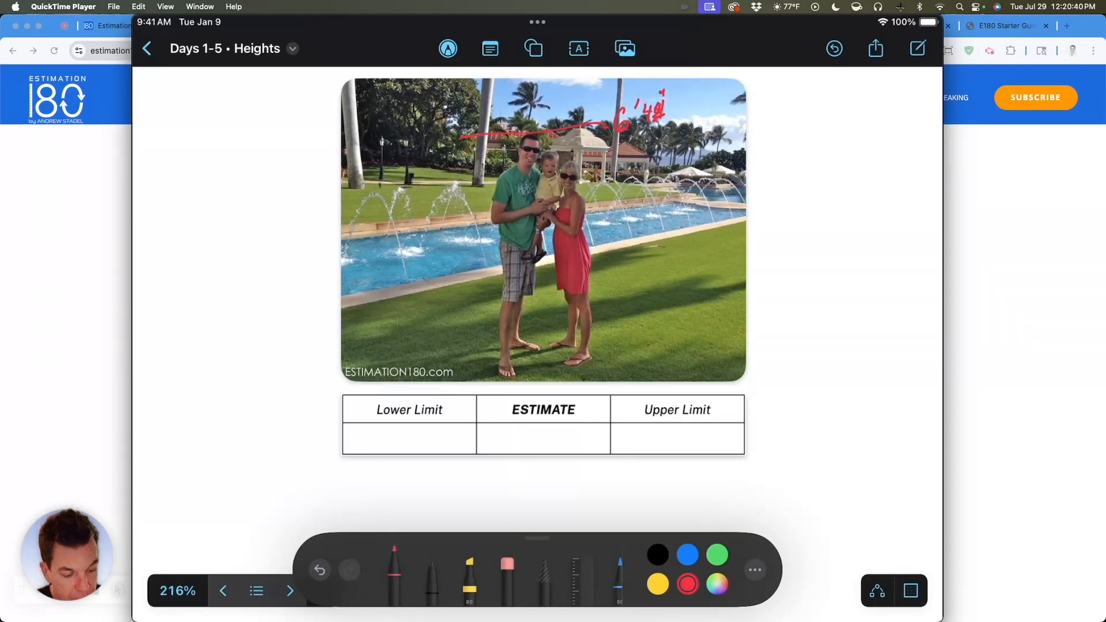
{"action": "left_click_drag", "start_coordinate": [642, 434], "coordinate": [667, 441]}
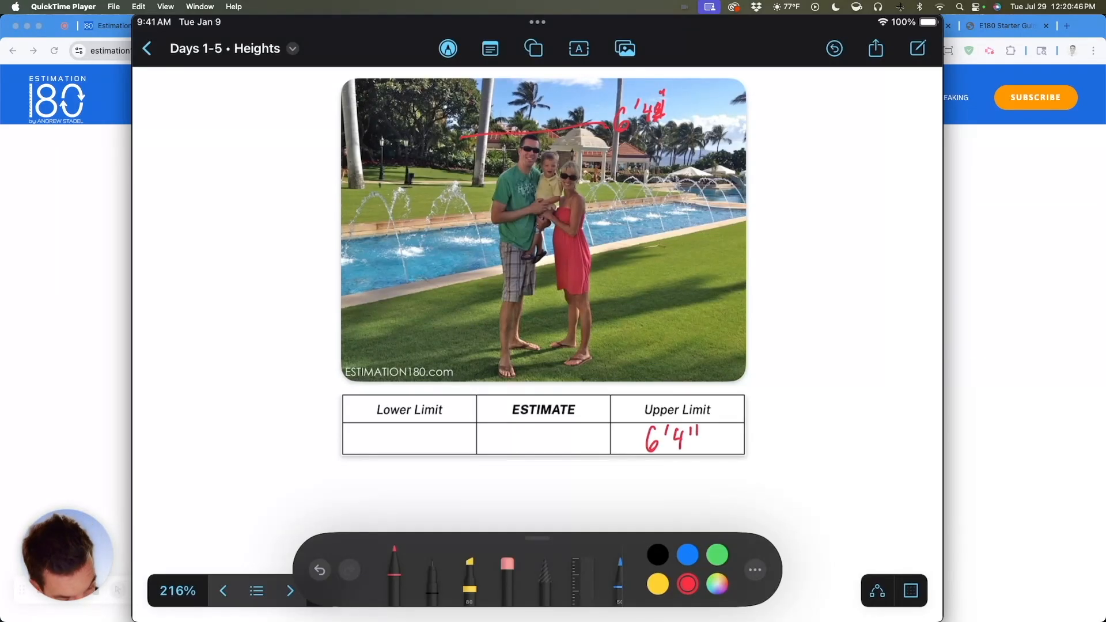
{"action": "left_click_drag", "start_coordinate": [346, 248], "coordinate": [811, 247]}
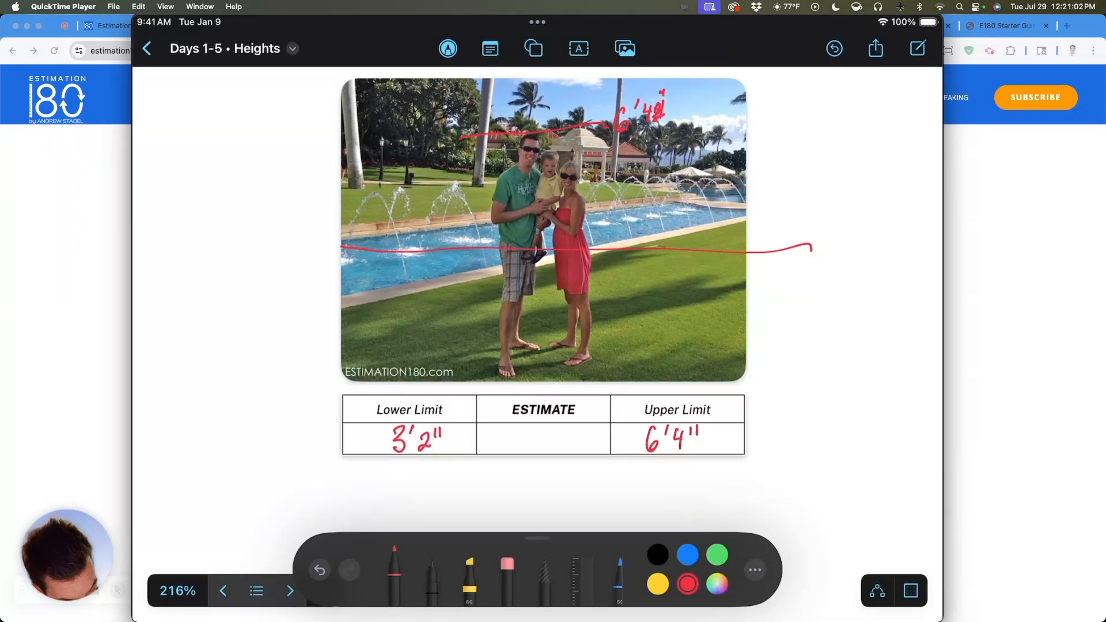
{"action": "left_click_drag", "start_coordinate": [472, 165], "coordinate": [596, 165]}
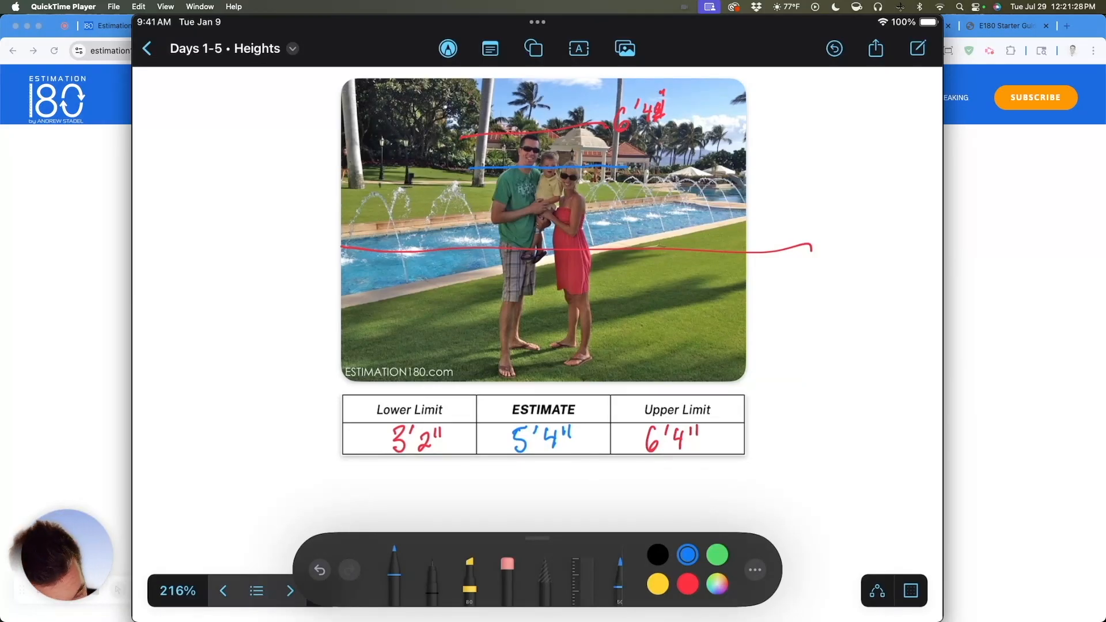
{"action": "left_click_drag", "start_coordinate": [395, 323], "coordinate": [494, 308]}
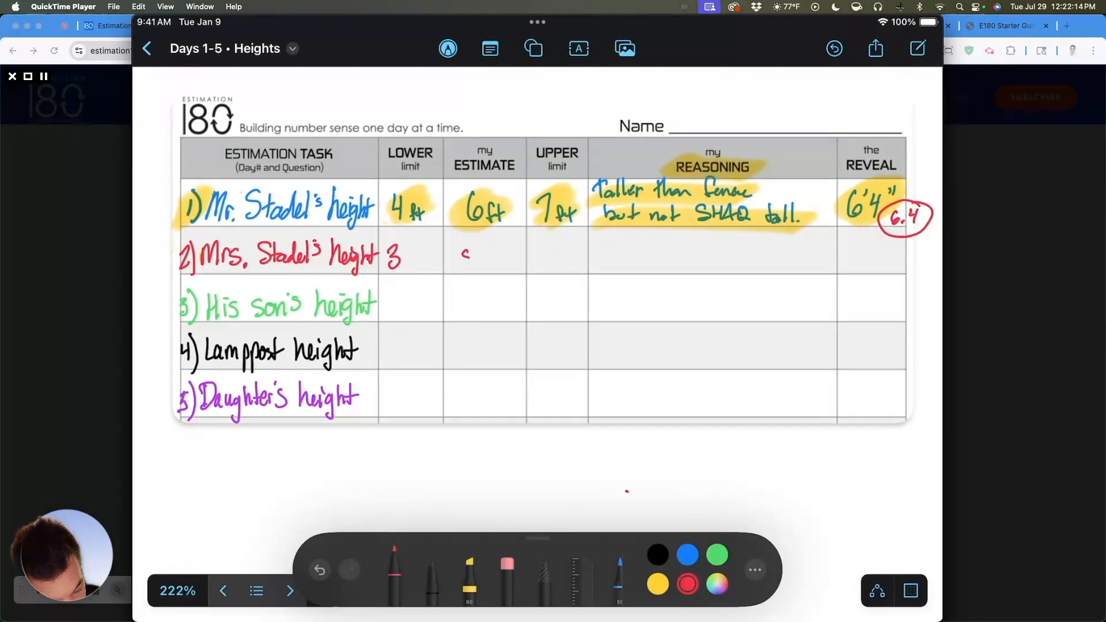
Log Mrs. Stadel's limits, reasoning '1 ft shorter than Mr. S.', and 5'5" reveal, then page forward.
{"action": "left_click_drag", "start_coordinate": [459, 254], "coordinate": [508, 251]}
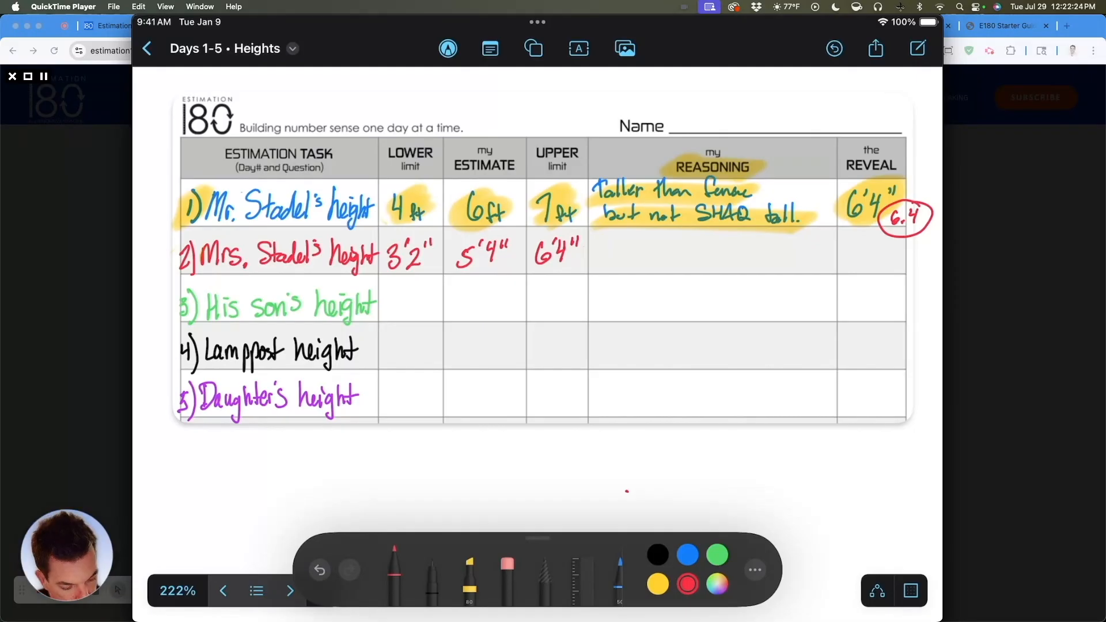
{"action": "left_click_drag", "start_coordinate": [591, 253], "coordinate": [614, 252]}
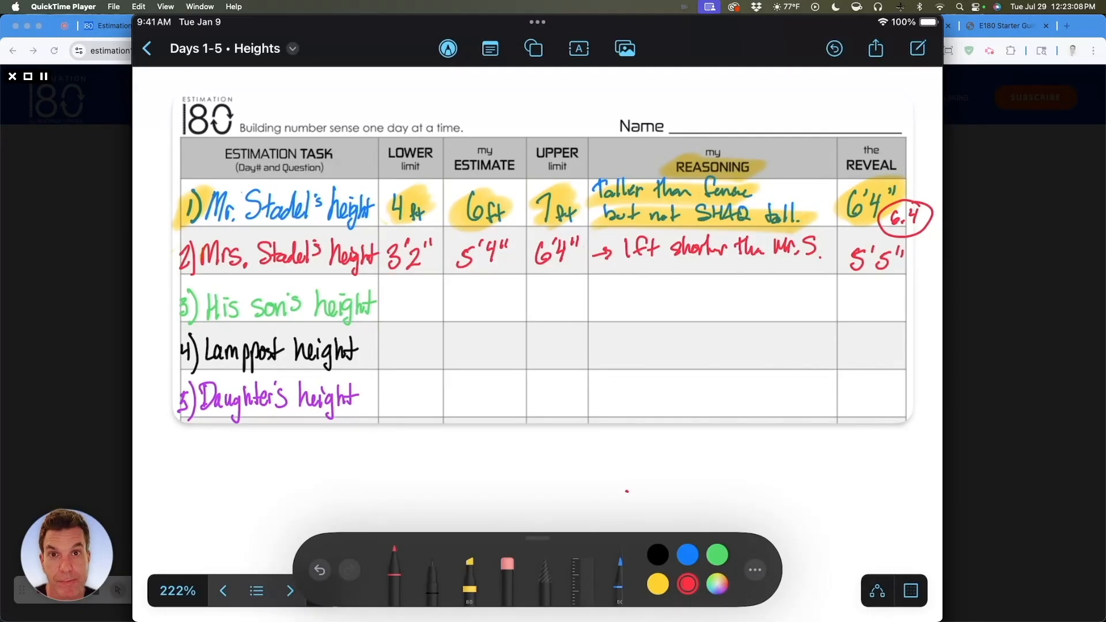
{"action": "left_click", "coordinate": [287, 591]}
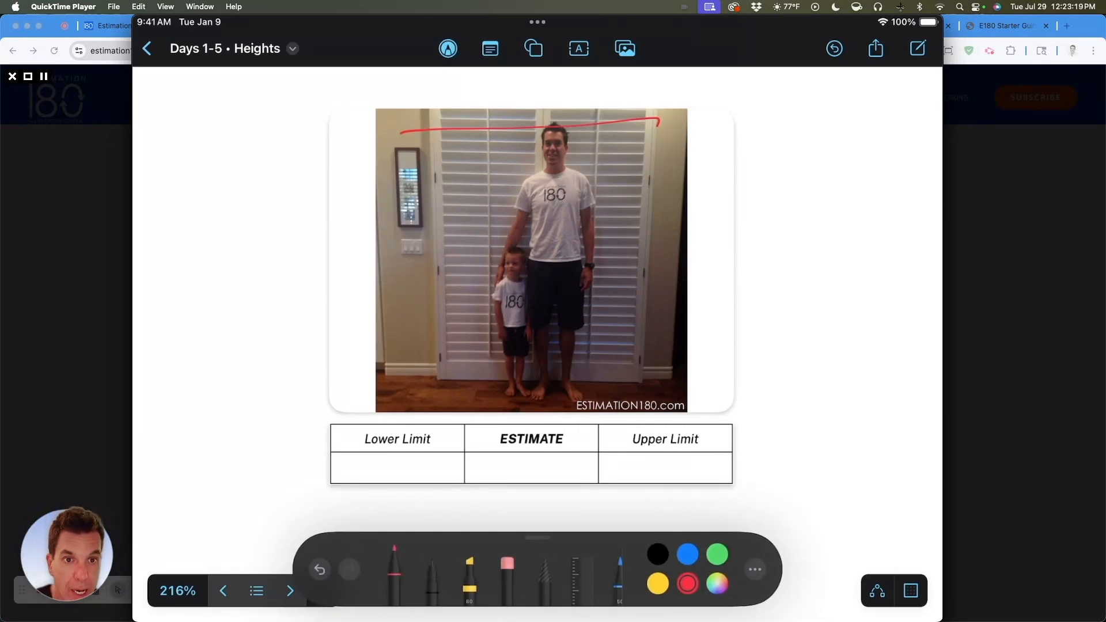
Mark the dad's and son's head heights with red lines and brackets, then advance a page.
{"action": "left_click_drag", "start_coordinate": [346, 252], "coordinate": [707, 251]}
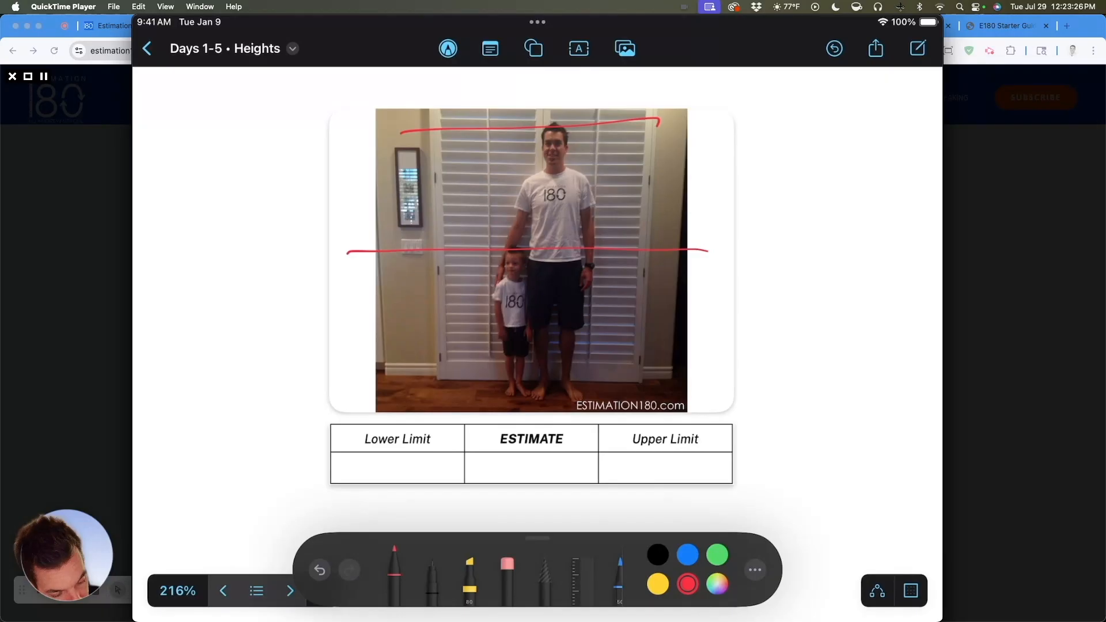
{"action": "left_click_drag", "start_coordinate": [649, 123], "coordinate": [645, 360]}
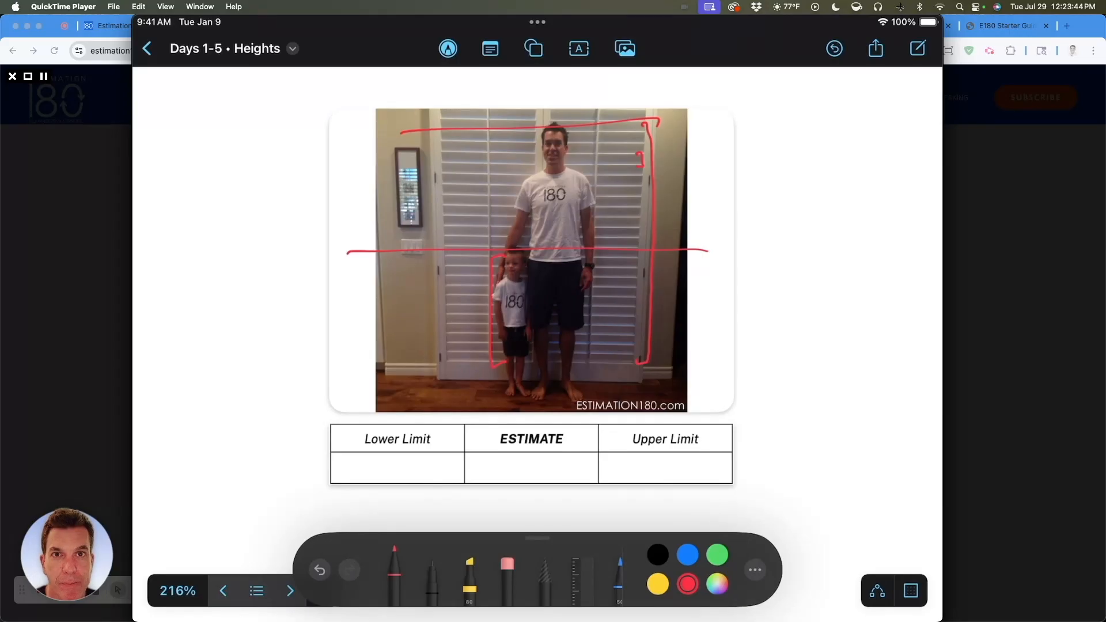
{"action": "left_click", "coordinate": [288, 591]}
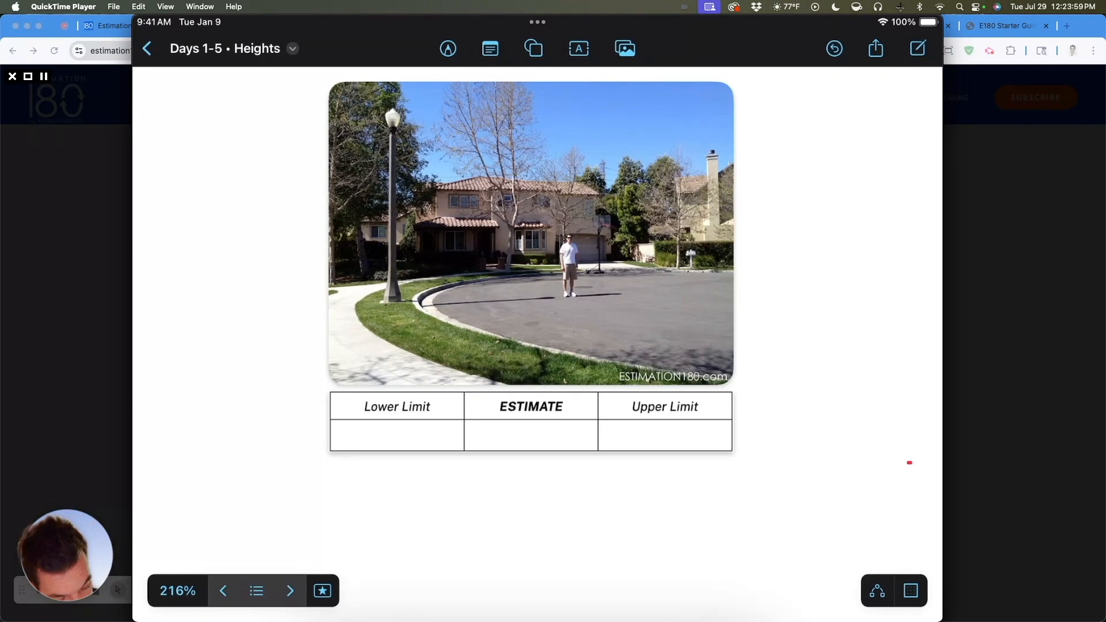
Mark the man's 6'4" height against the lamppost and sum three heights to 19'.
{"action": "left_click", "coordinate": [447, 49]}
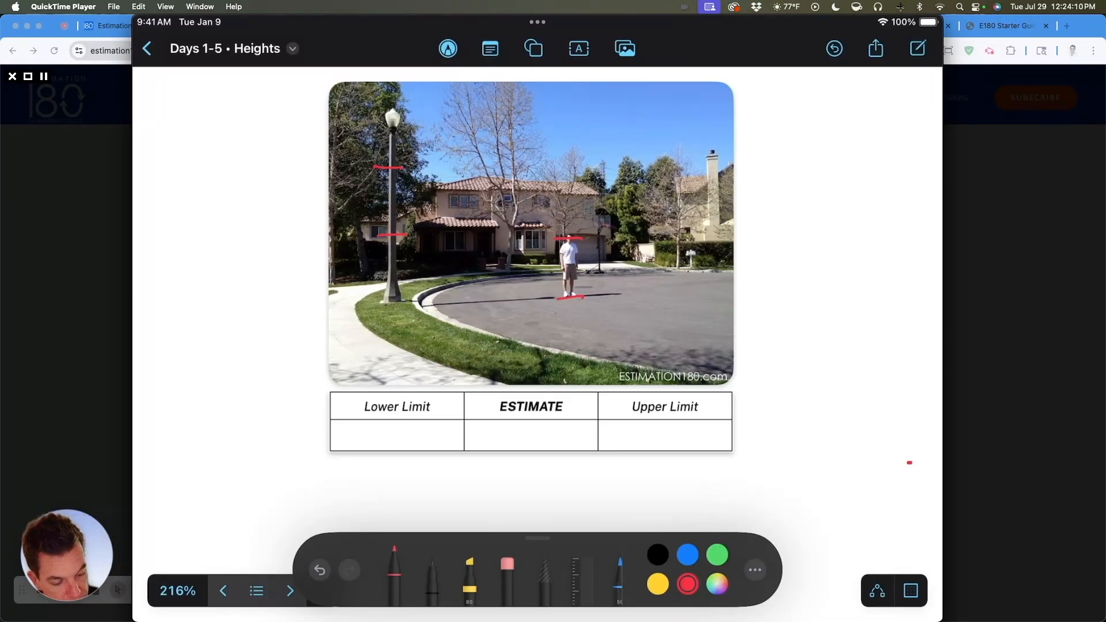
{"action": "left_click_drag", "start_coordinate": [769, 106], "coordinate": [818, 120]}
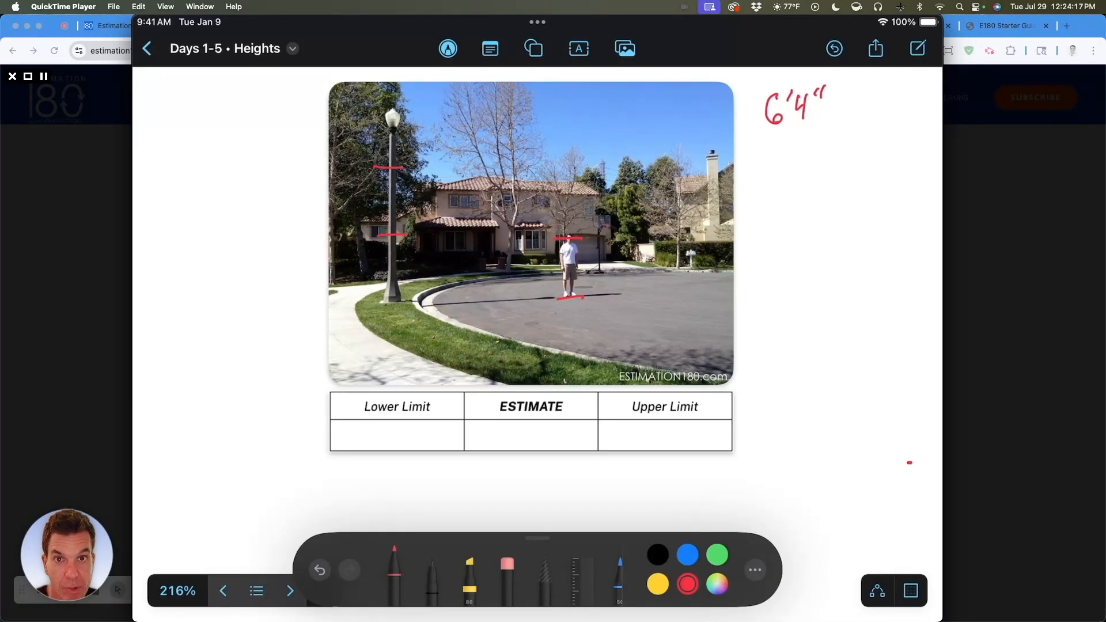
{"action": "left_click_drag", "start_coordinate": [773, 137], "coordinate": [779, 159]}
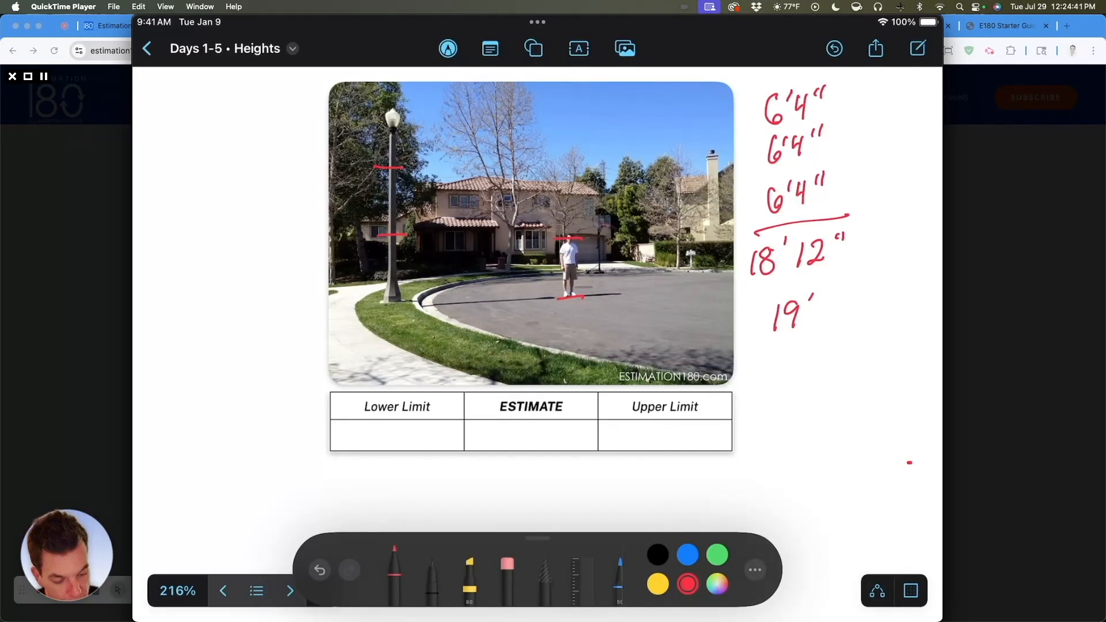
{"action": "left_click_drag", "start_coordinate": [554, 236], "coordinate": [582, 303]}
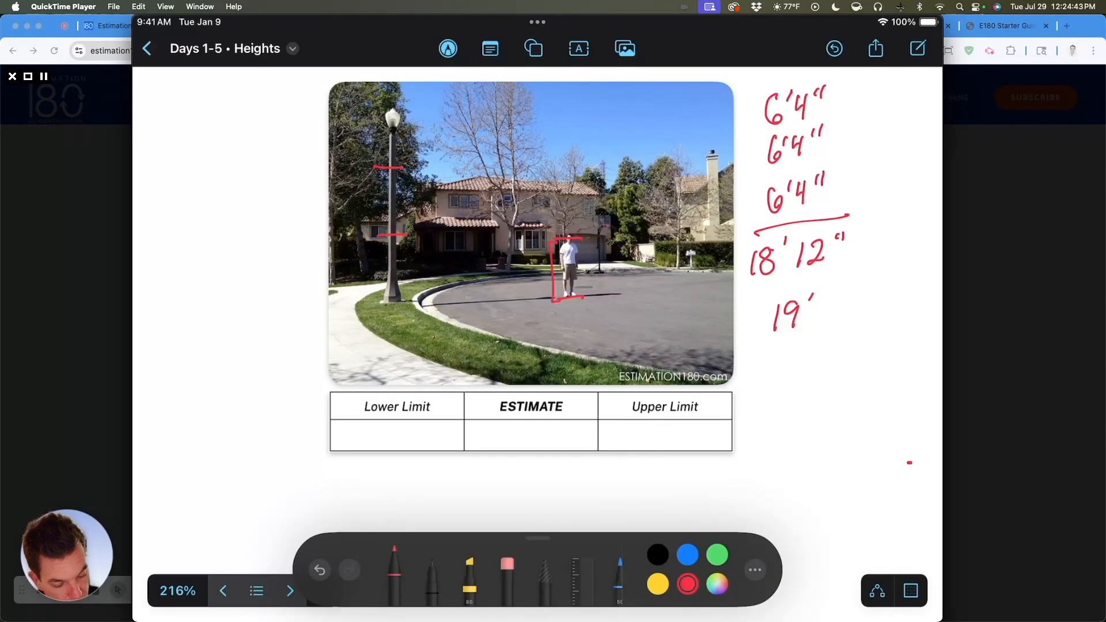
{"action": "left_click_drag", "start_coordinate": [557, 304], "coordinate": [635, 311]}
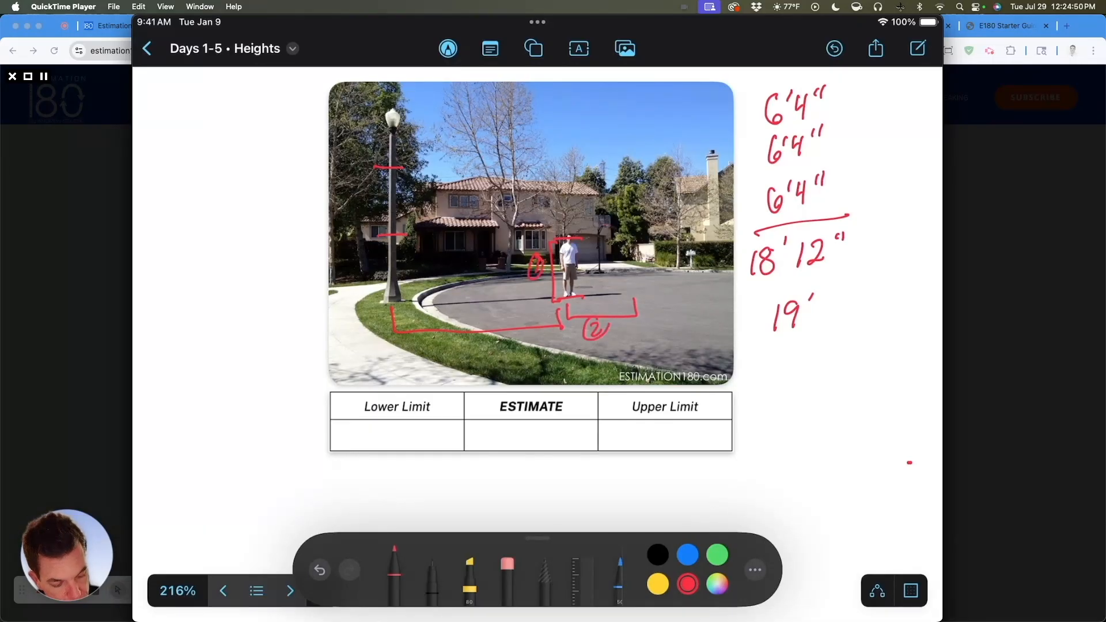
{"action": "left_click_drag", "start_coordinate": [472, 336], "coordinate": [494, 356]}
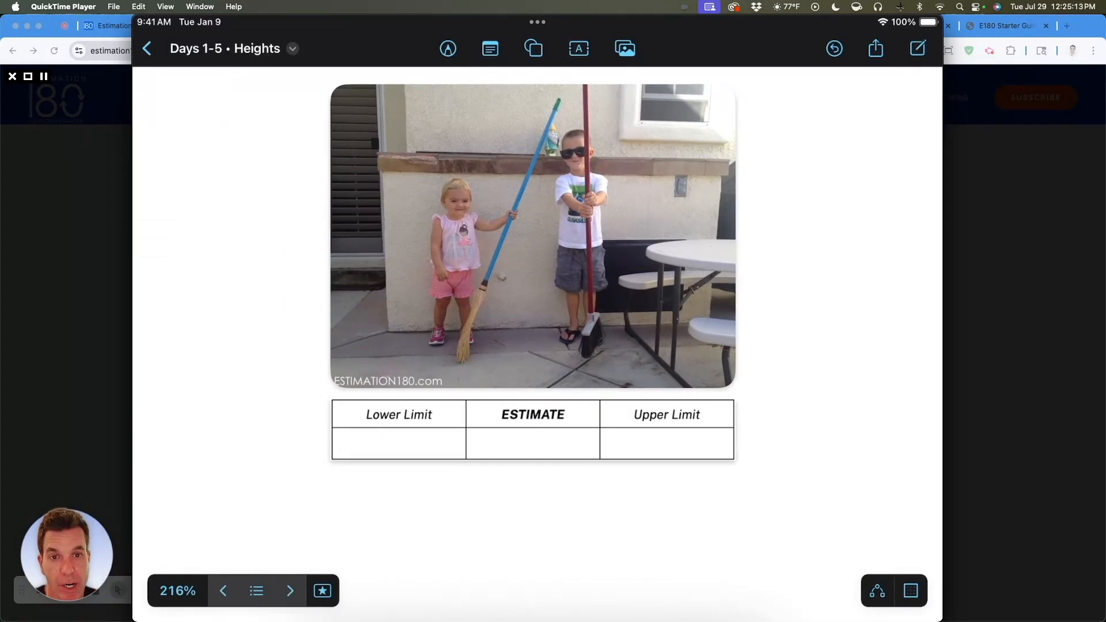
Draw red height lines across the broom photo, the first level with the son's head.
{"action": "left_click_drag", "start_coordinate": [424, 132], "coordinate": [626, 129]}
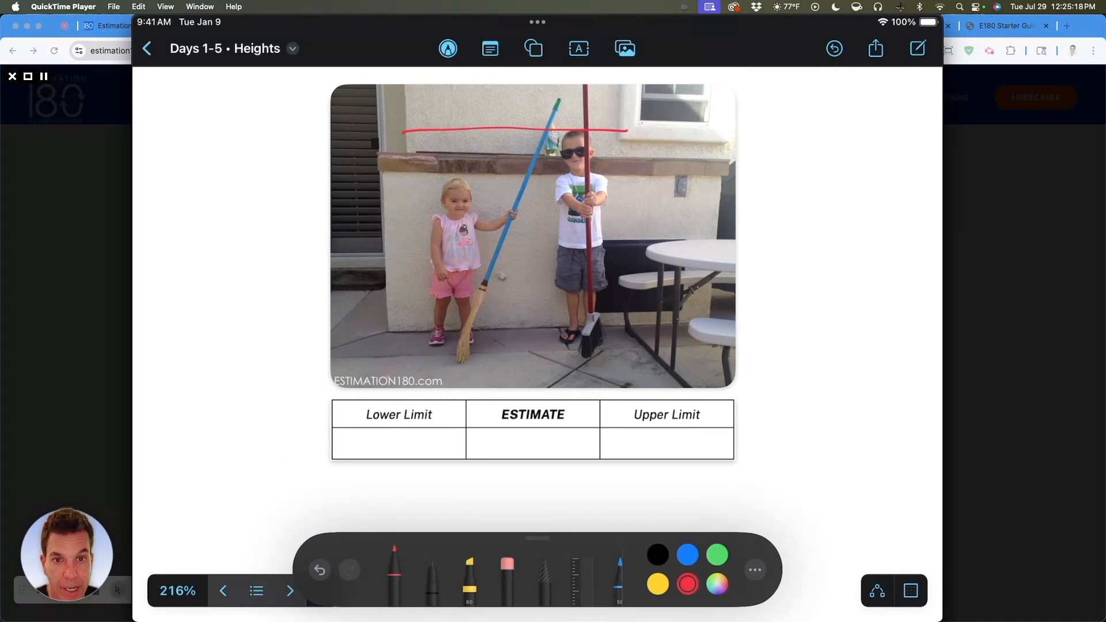
{"action": "left_click_drag", "start_coordinate": [378, 180], "coordinate": [515, 179]}
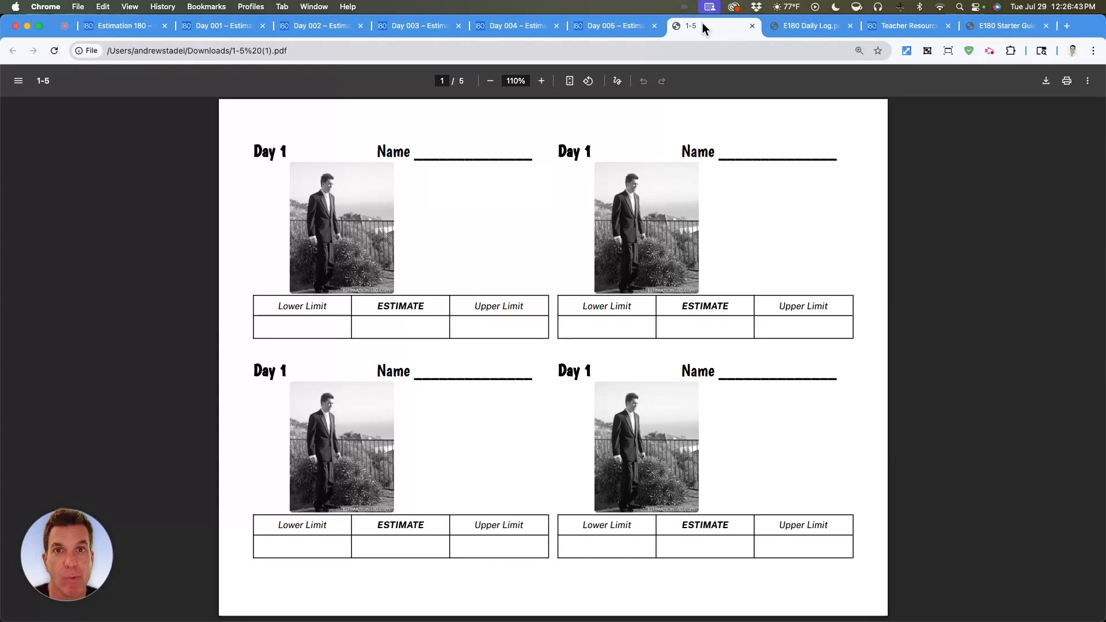
Flip between the Day 5 task page and Days 1–5 handout PDF, ending on the blank Daily Log.
{"action": "left_click", "coordinate": [616, 26]}
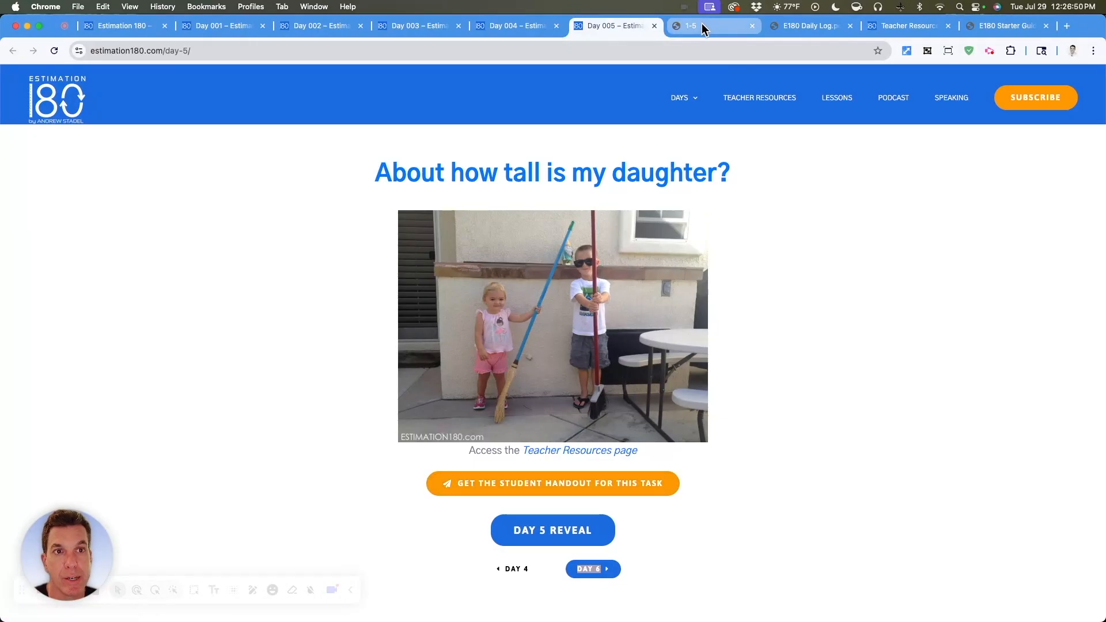
{"action": "left_click", "coordinate": [692, 25]}
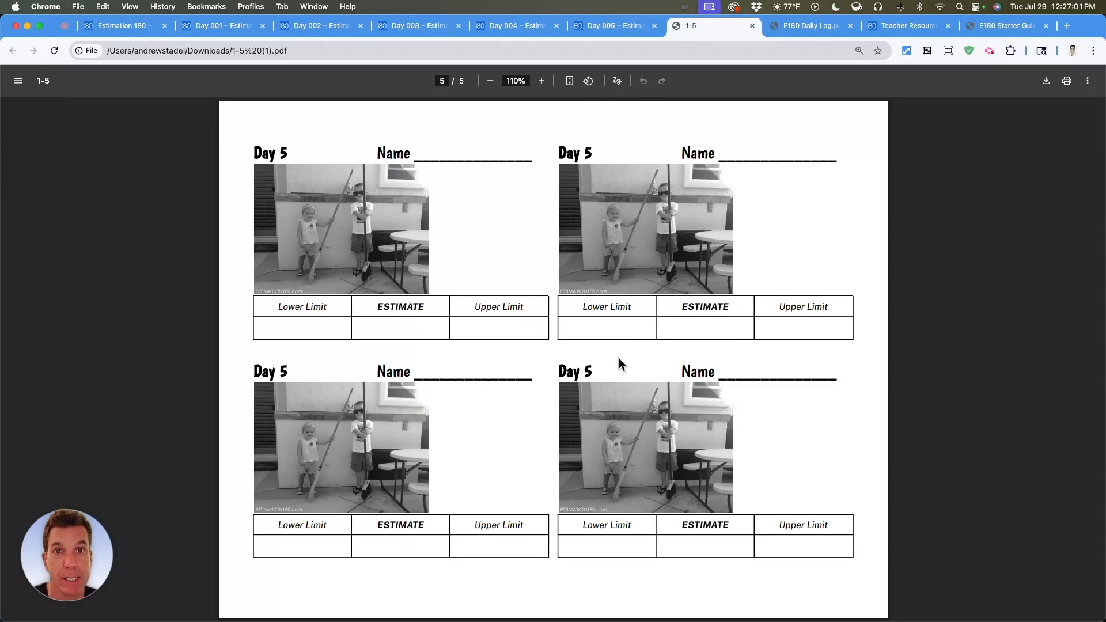
{"action": "left_click", "coordinate": [807, 25]}
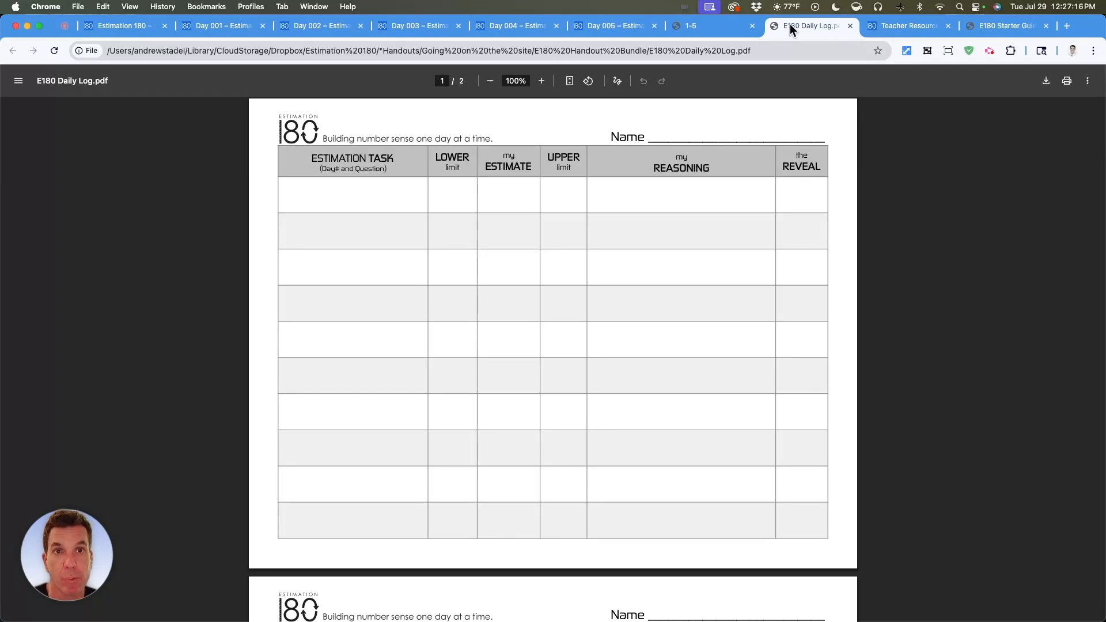
Show the Teacher Resources page, scrolling to the STUDENT Handouts section and page footer.
{"action": "left_click", "coordinate": [905, 26]}
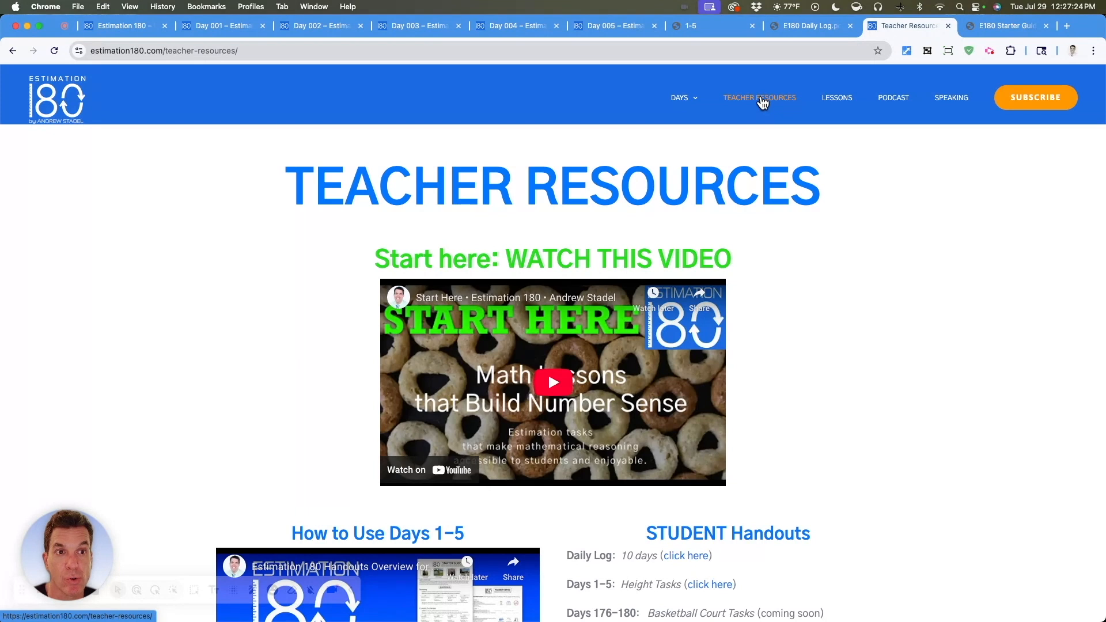
{"action": "mouse_move", "coordinate": [816, 474]}
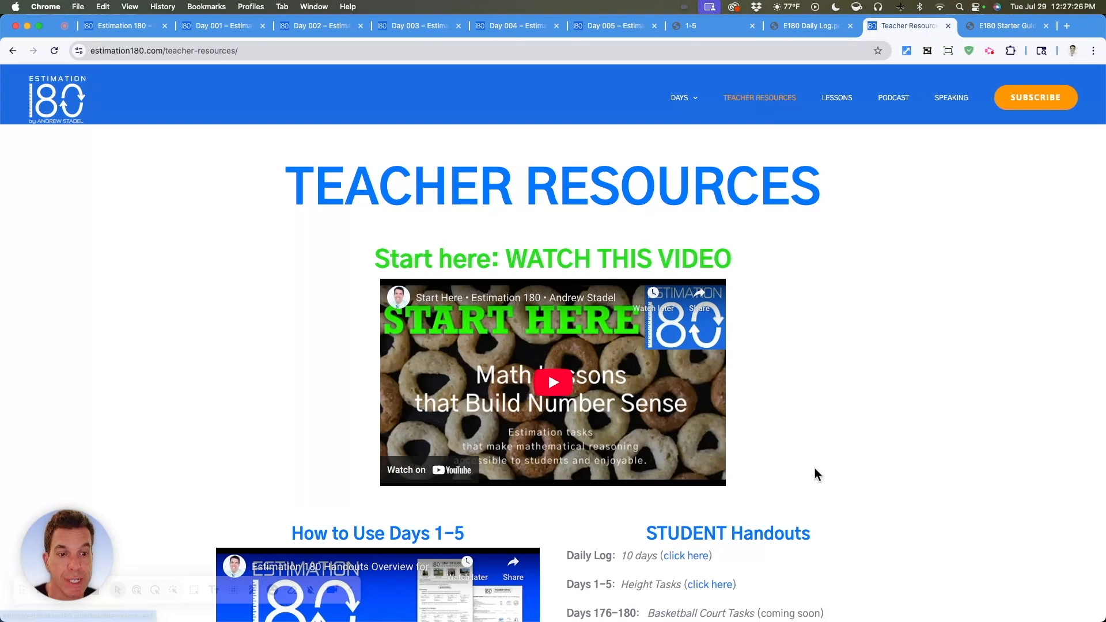
{"action": "scroll", "scroll_direction": "down", "scroll_amount": 3}
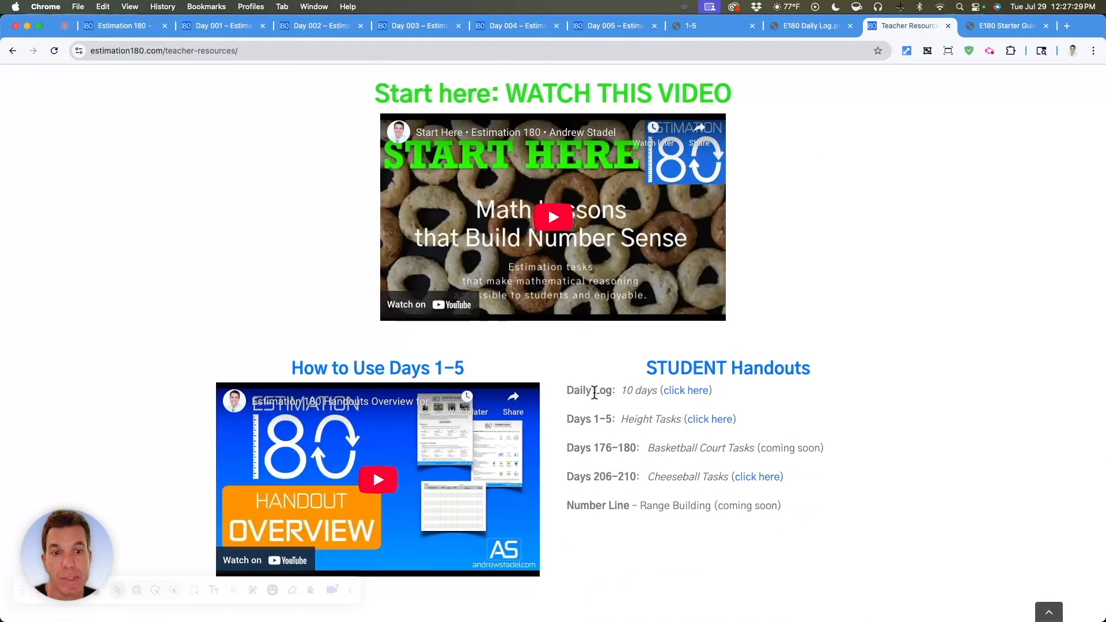
{"action": "mouse_move", "coordinate": [686, 394]}
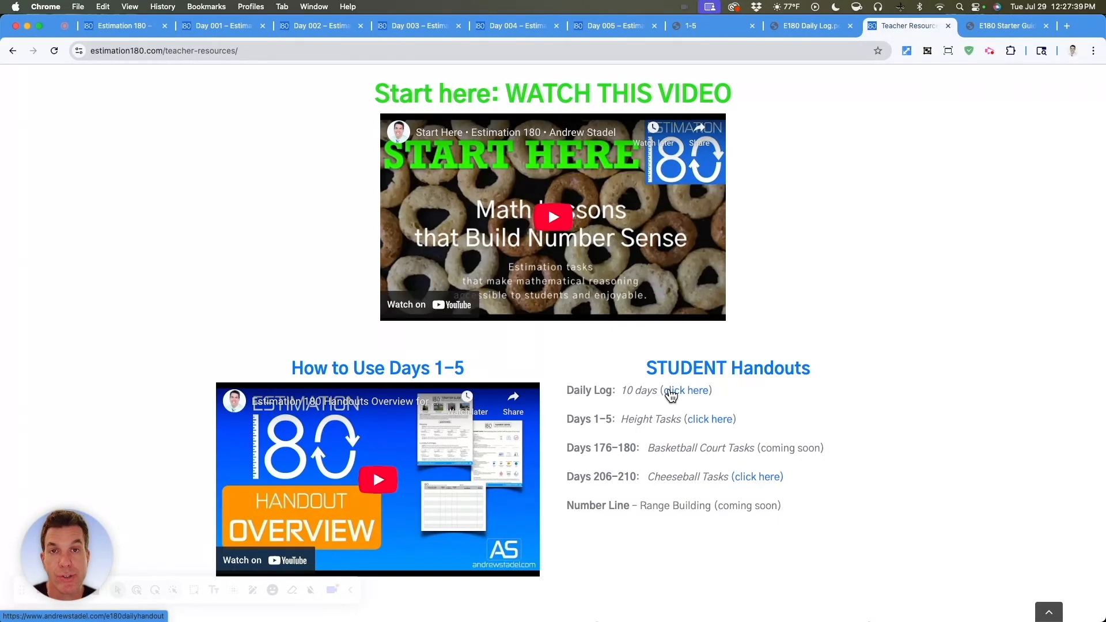
{"action": "scroll", "scroll_direction": "up", "scroll_amount": 3}
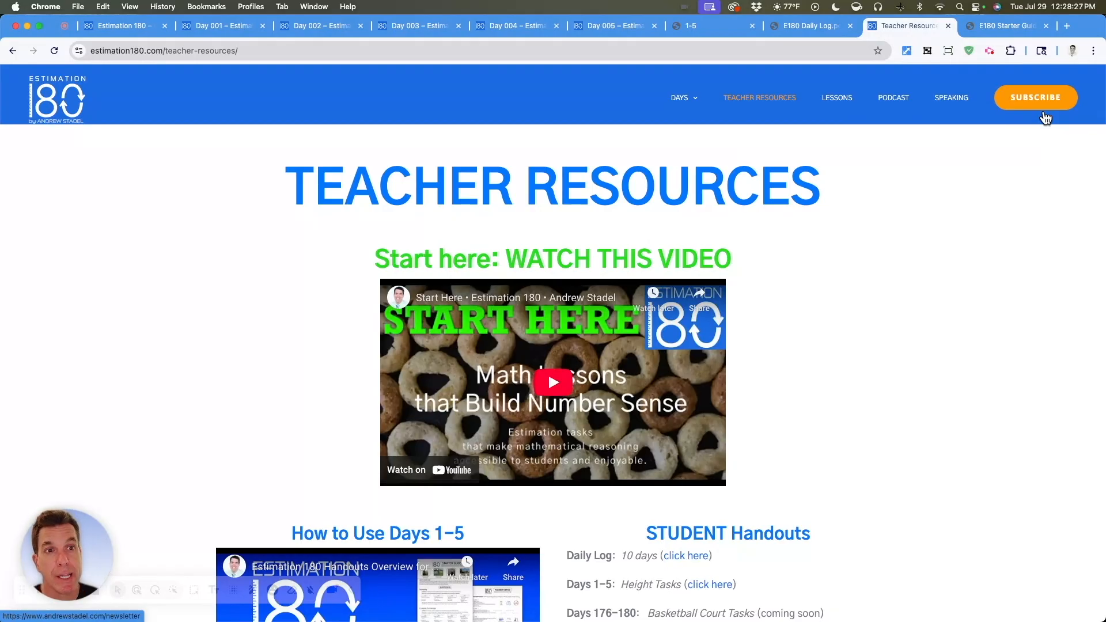
{"action": "scroll", "scroll_direction": "down", "scroll_amount": 3}
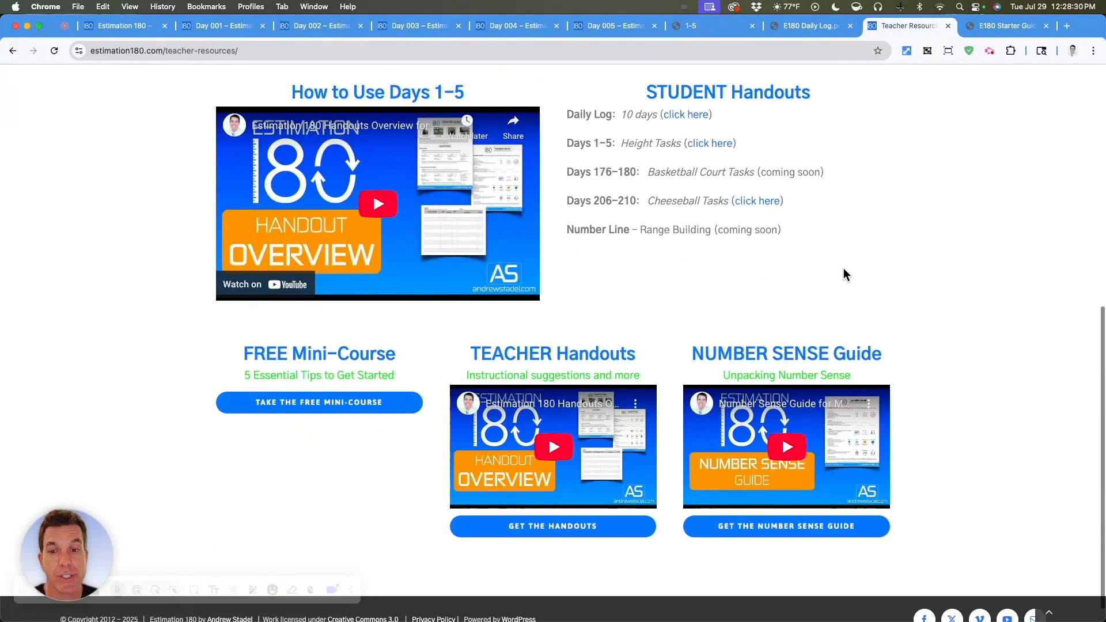
{"action": "mouse_move", "coordinate": [195, 401]}
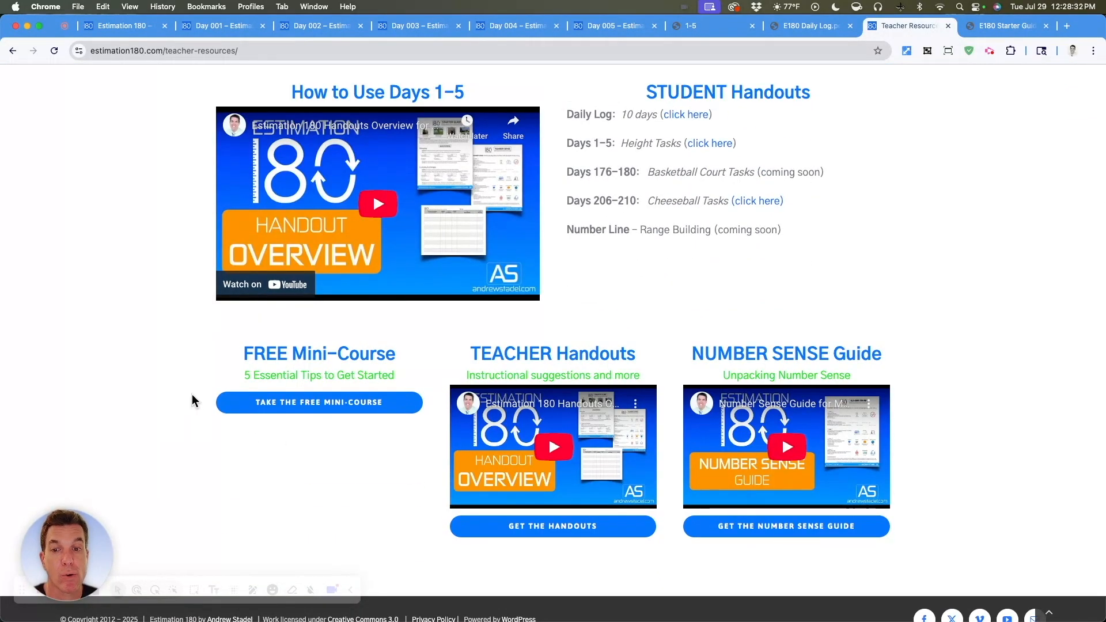
{"action": "mouse_move", "coordinate": [242, 403]}
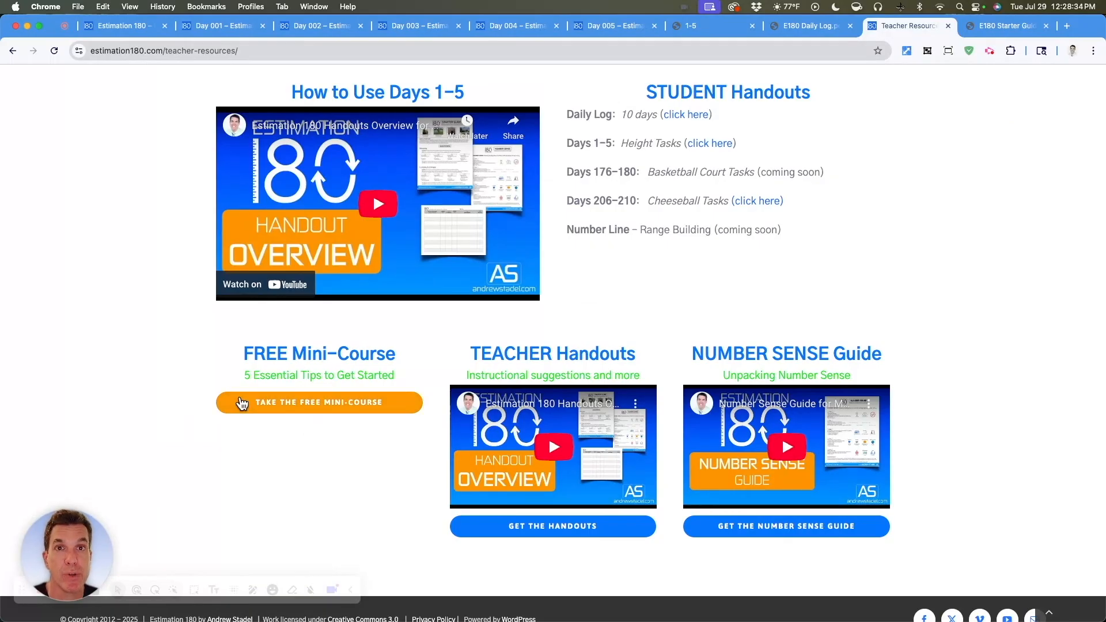